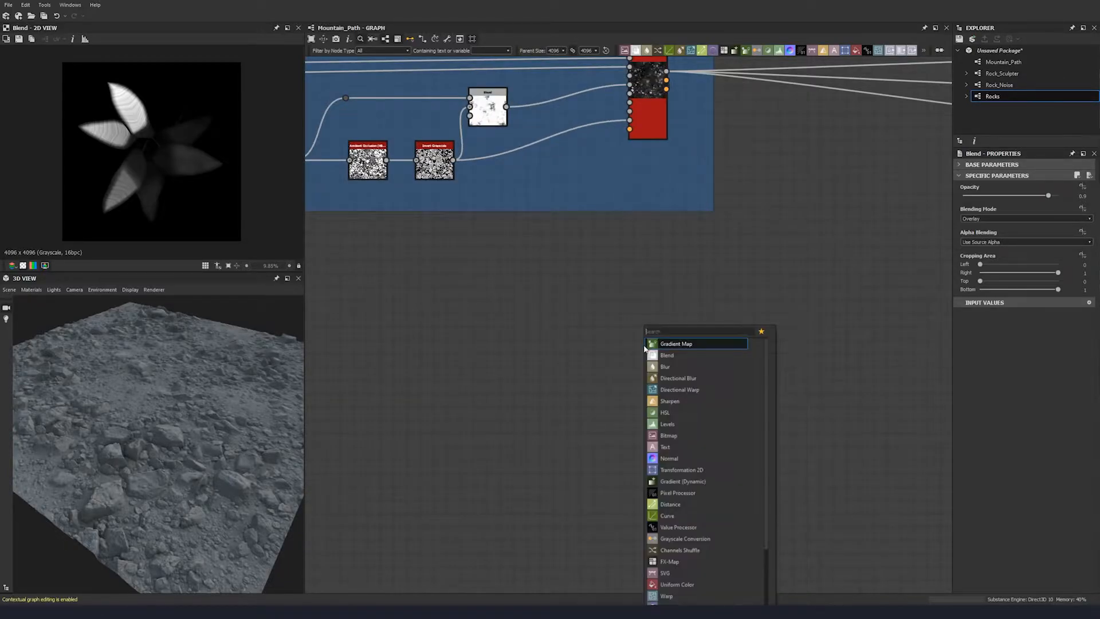
- Search 'sha' and add a Shape Splatter node to the Mountain_Path graph
type("sha")
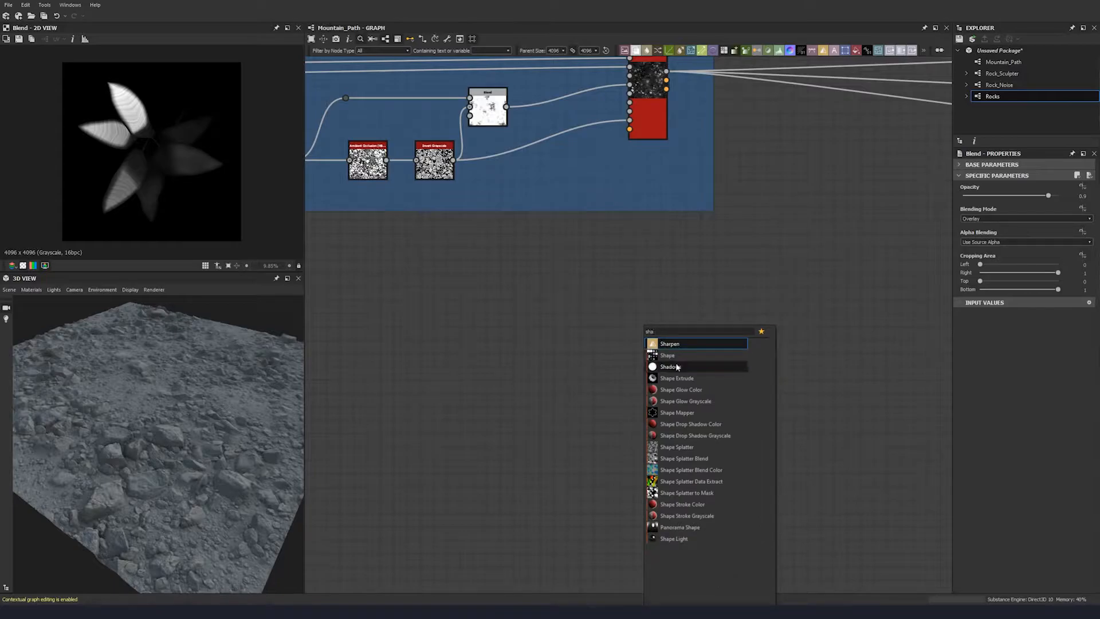
left_click(676, 447)
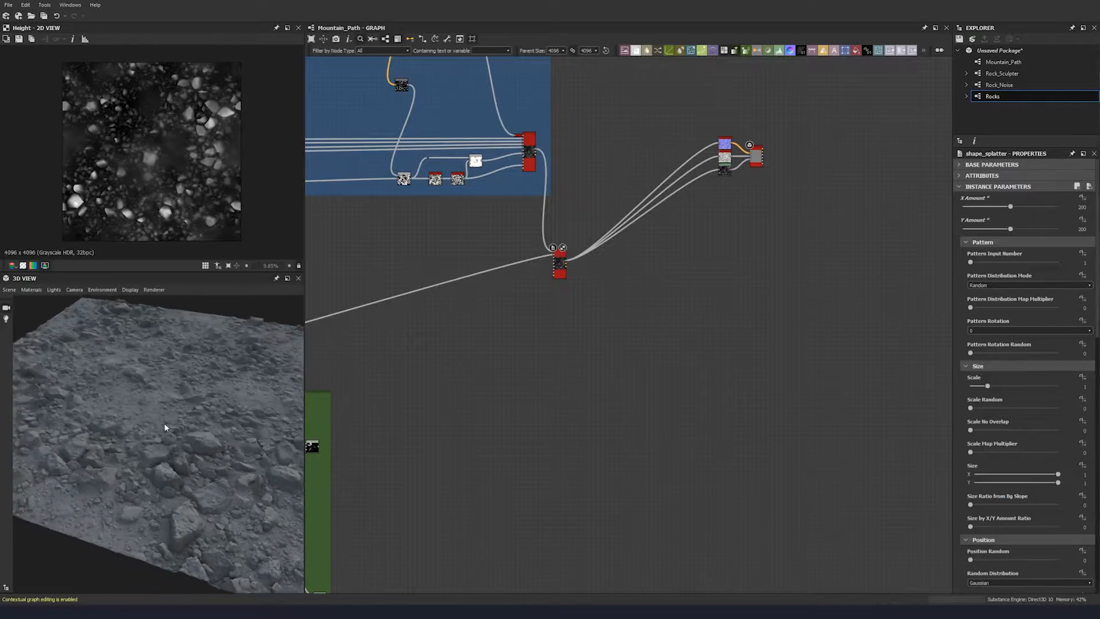
- Set the Shape Splatter Scale to 4 with Scale Random 0.28
left_click_drag(165, 428, 206, 400)
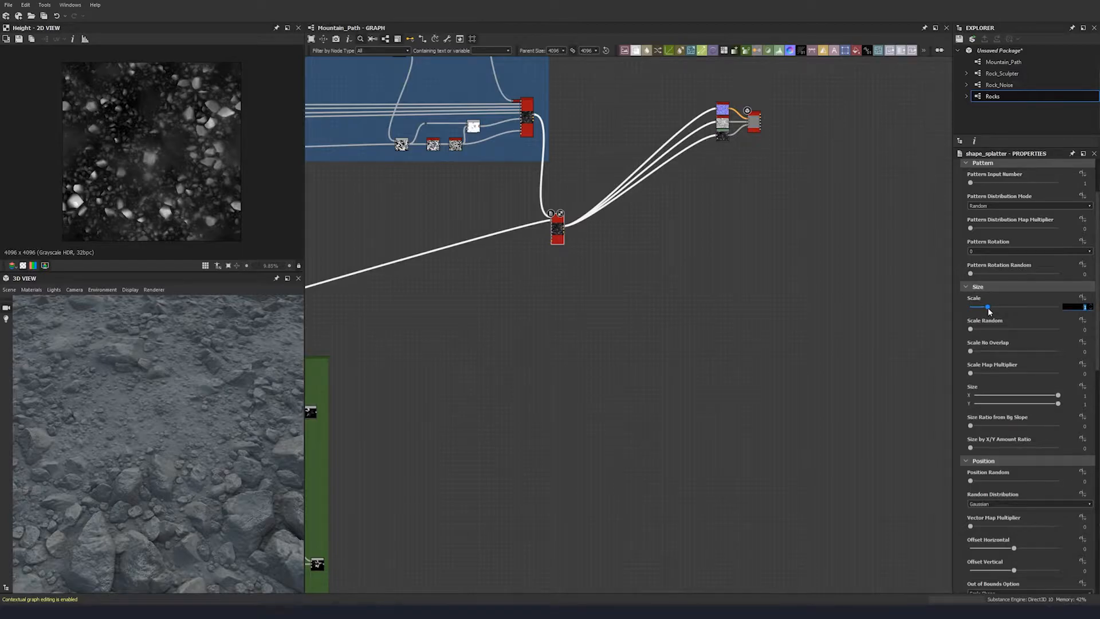
left_click_drag(987, 306, 1041, 306)
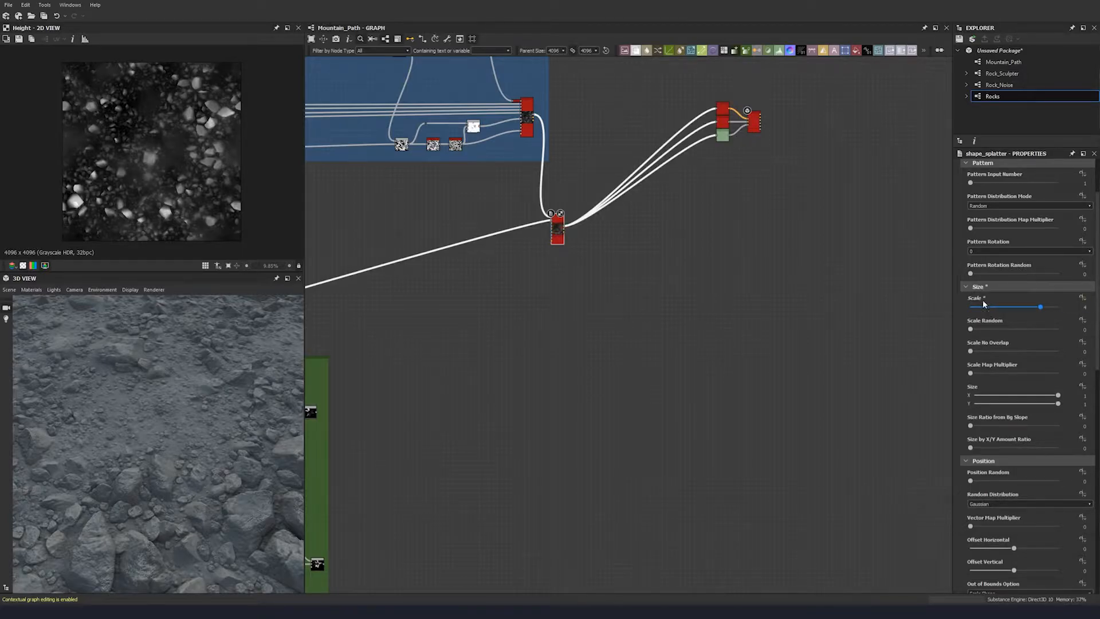
left_click_drag(1021, 306, 1040, 306)
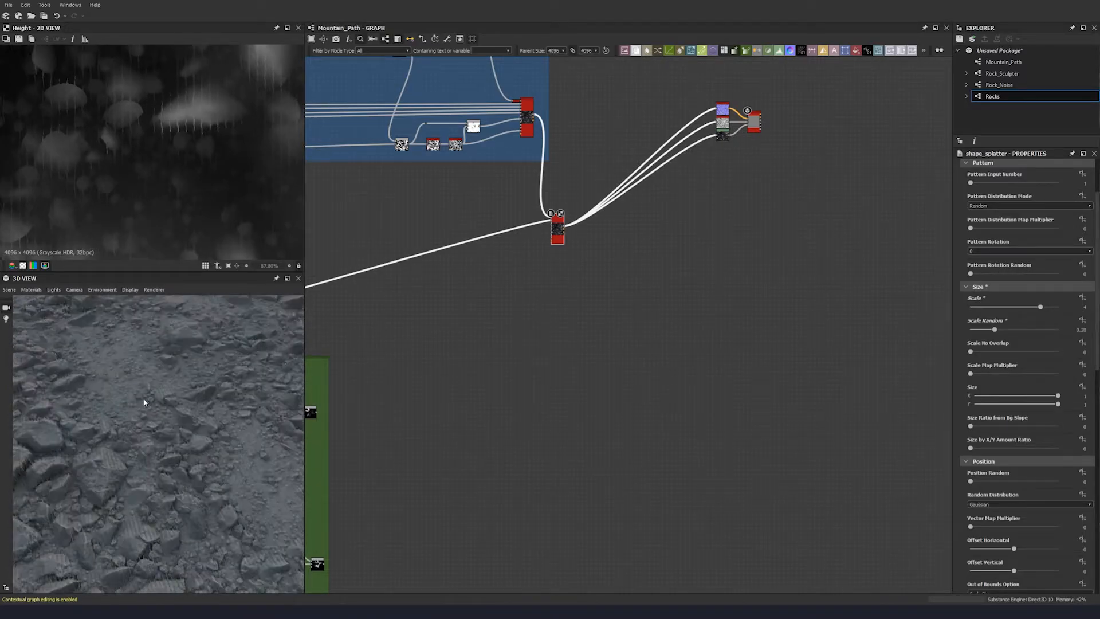
- Set Position Random to 0.48 and offsets to 0.5 horizontal, 0.53 vertical
scroll("down", 3)
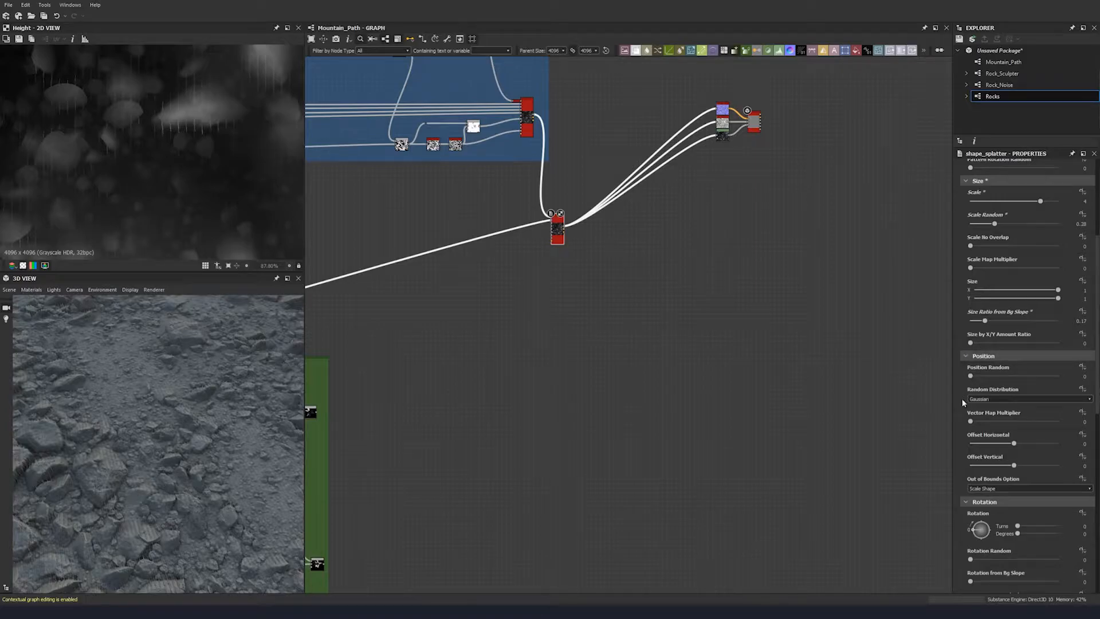
scroll("down", 3)
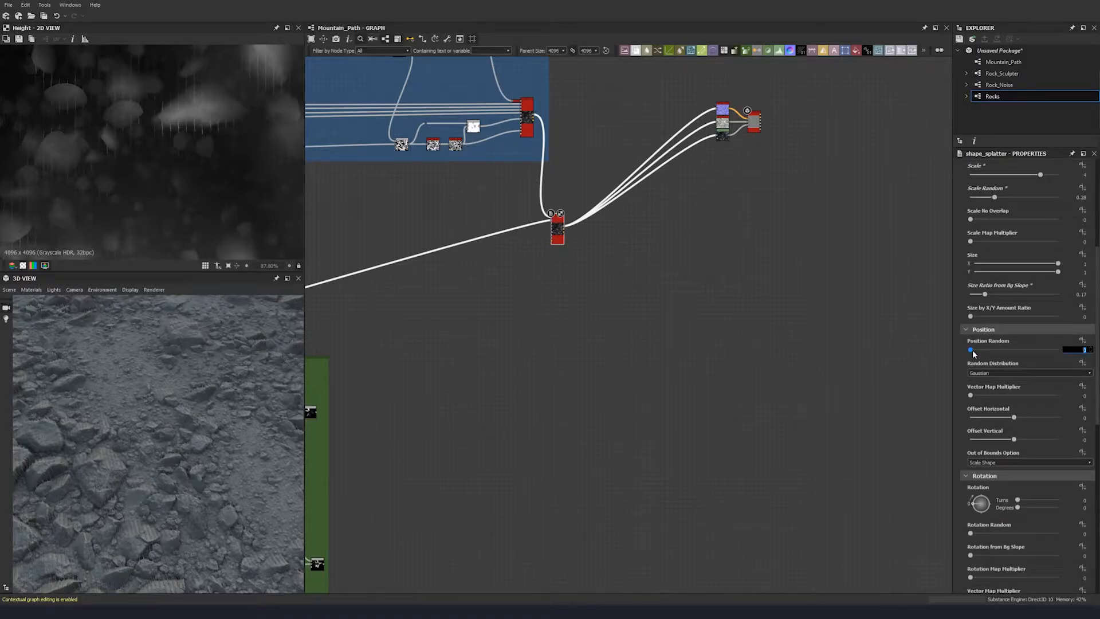
left_click_drag(971, 349, 989, 350)
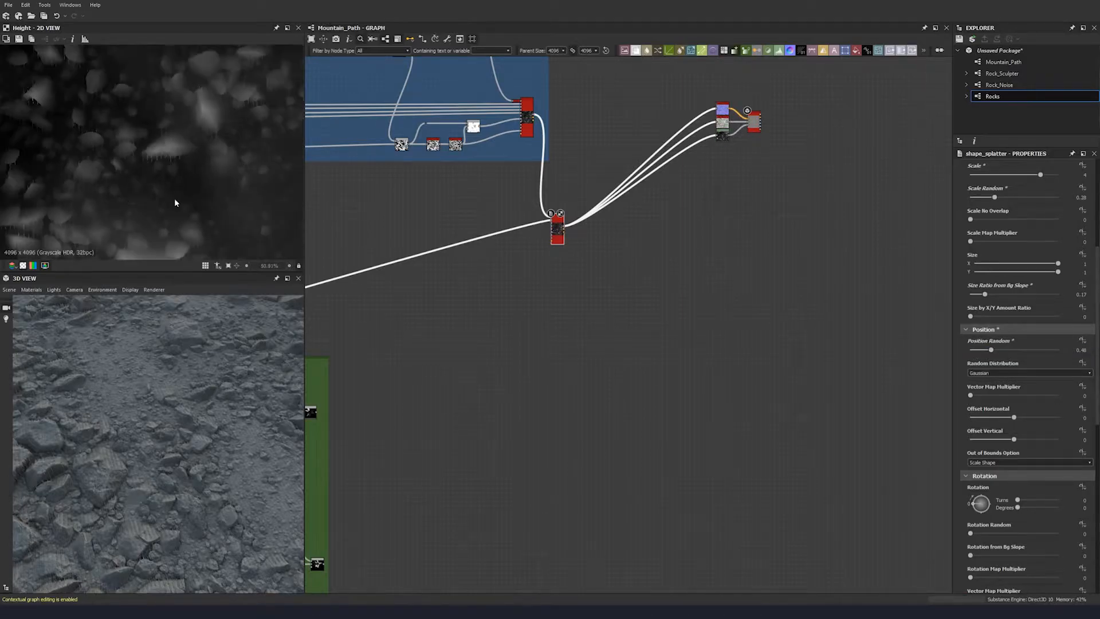
scroll("down", 3)
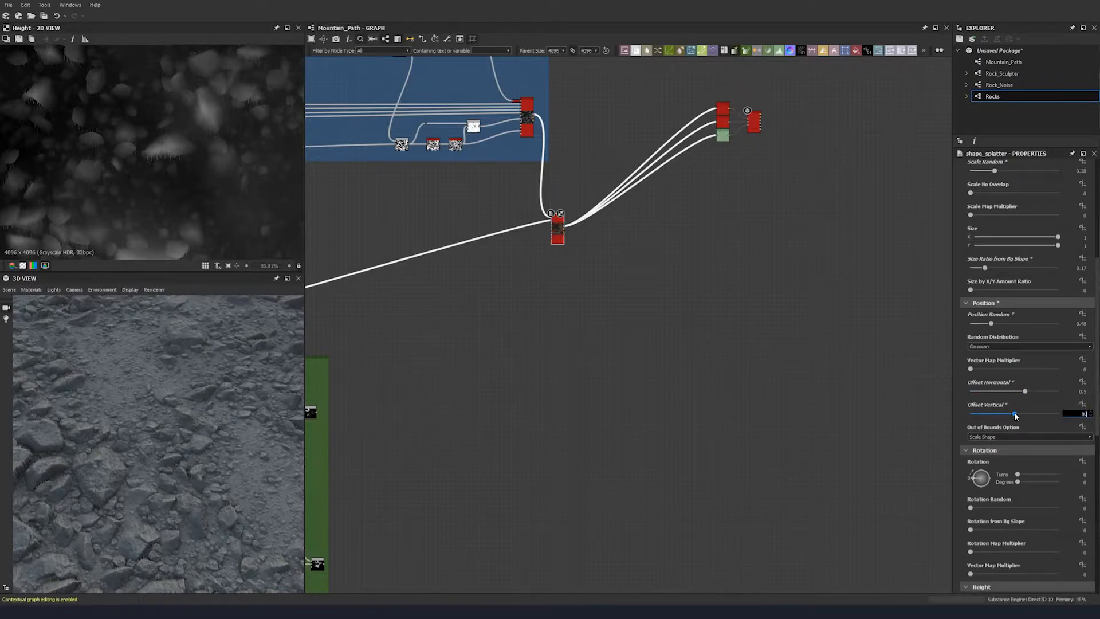
left_click_drag(1015, 413, 1024, 413)
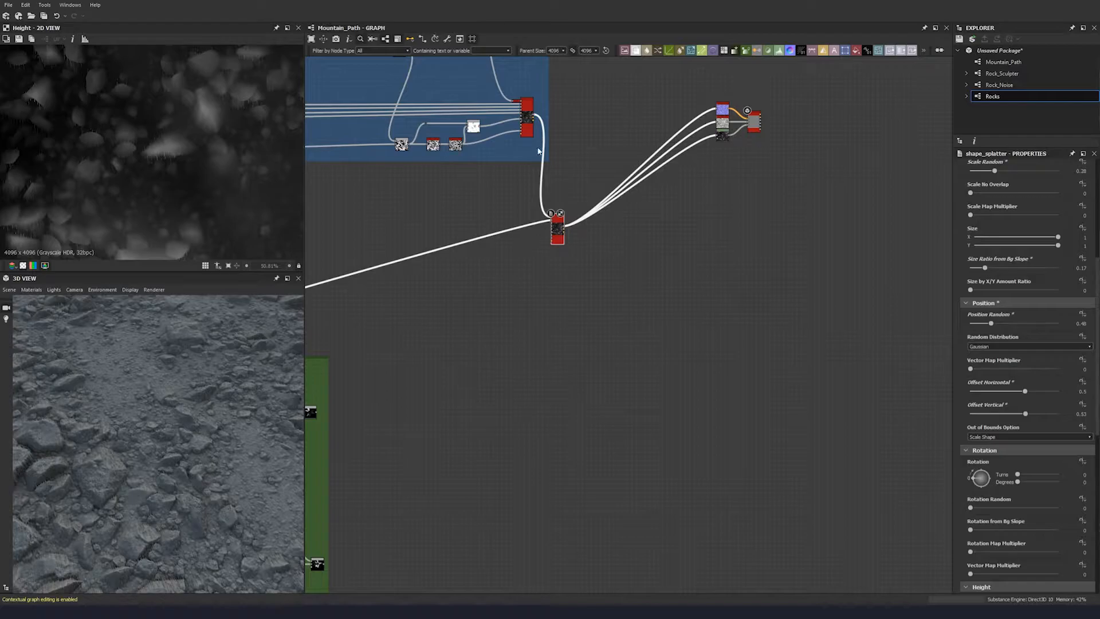
scroll("down", 3)
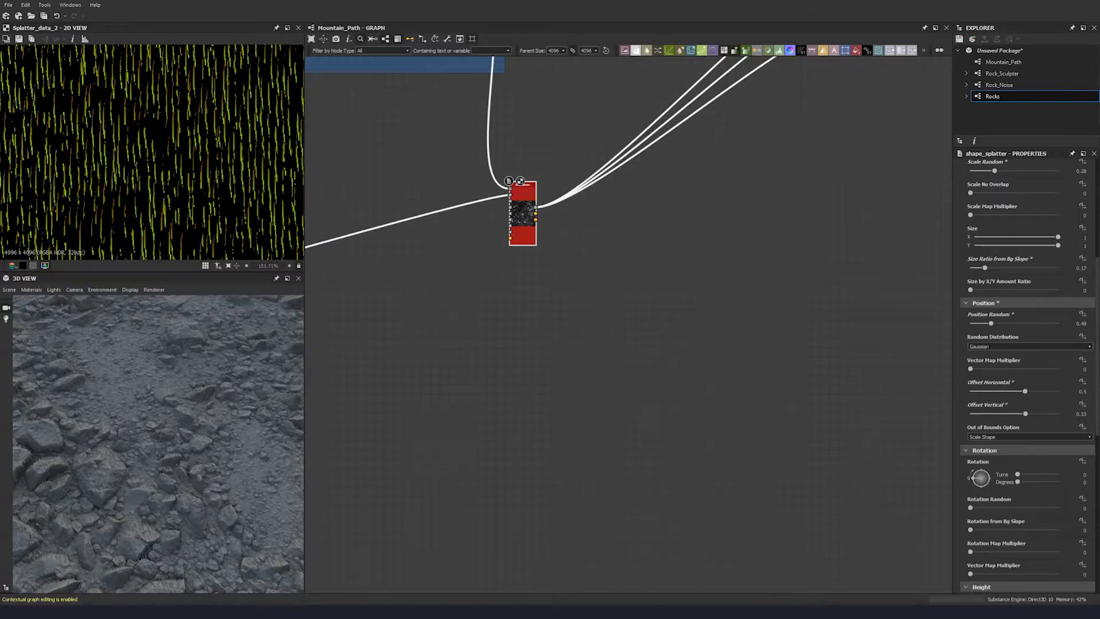
- Set Rotation Random to 0.31 and Rotation from Bg Slope to 0.65
scroll("down", 3)
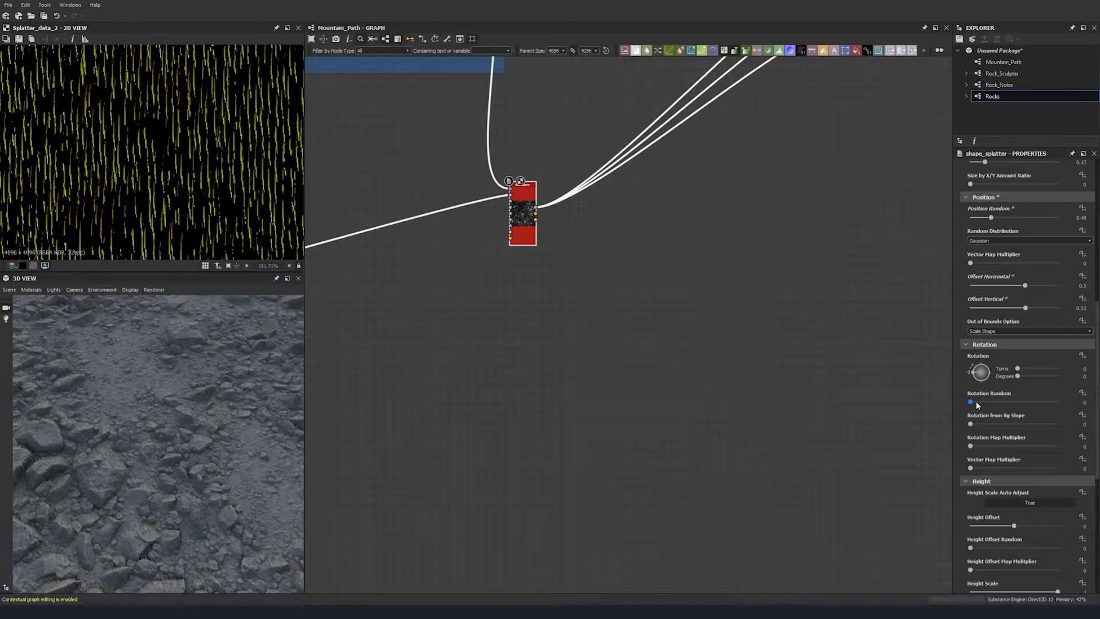
left_click_drag(971, 402, 988, 402)
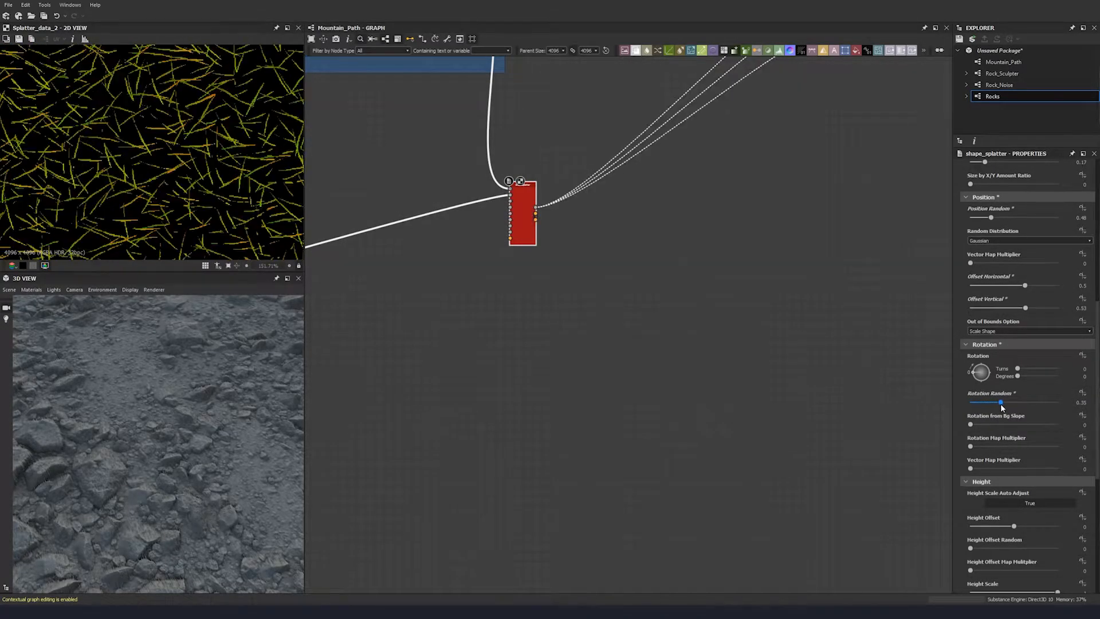
left_click_drag(1000, 402, 999, 402)
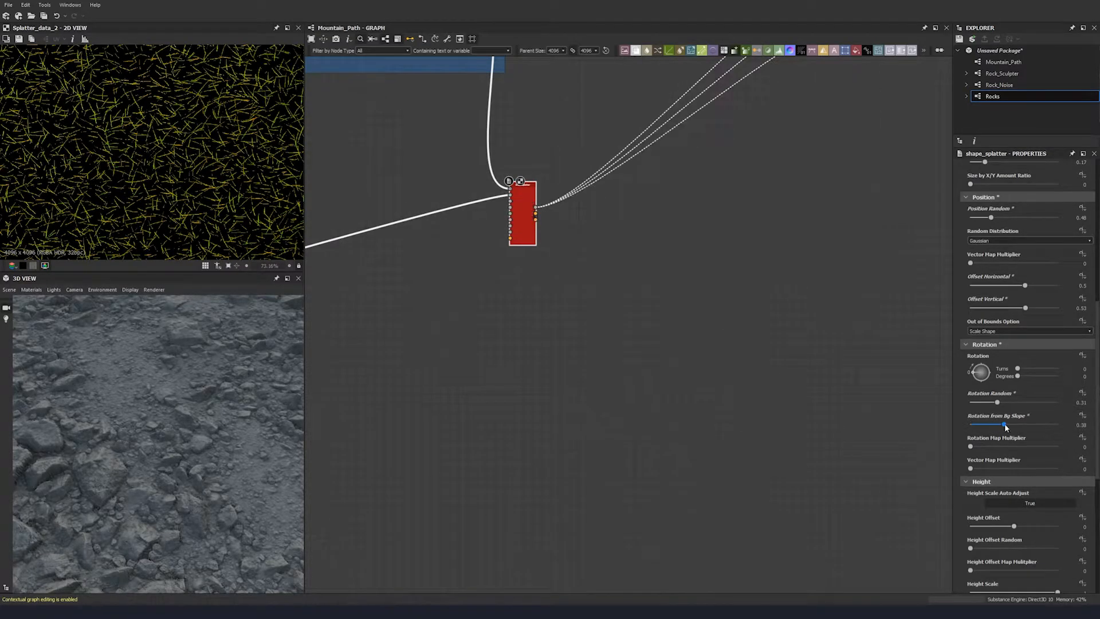
left_click_drag(1004, 426, 1009, 425)
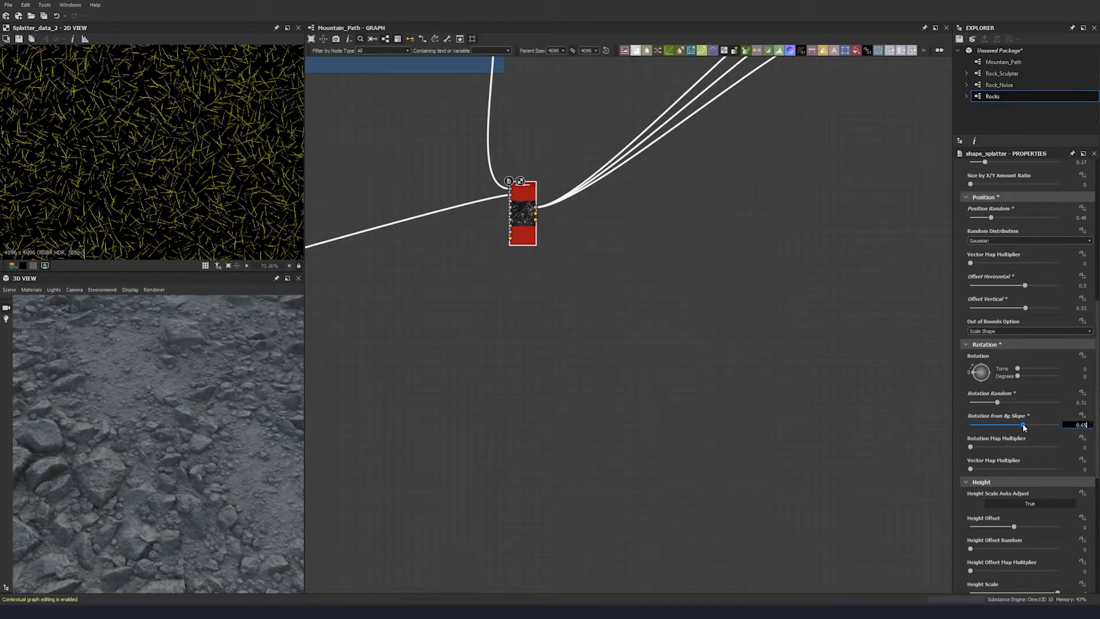
left_click_drag(1044, 425, 1022, 424)
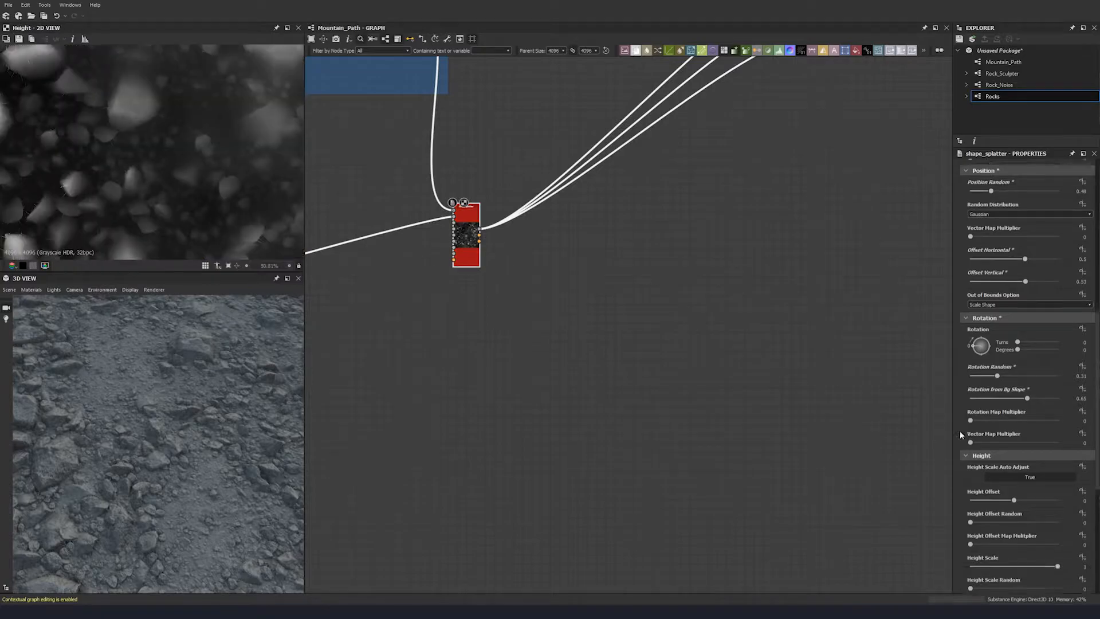
- Lower the splattered shapes' height and tune how much they conform to the background
scroll("down", 3)
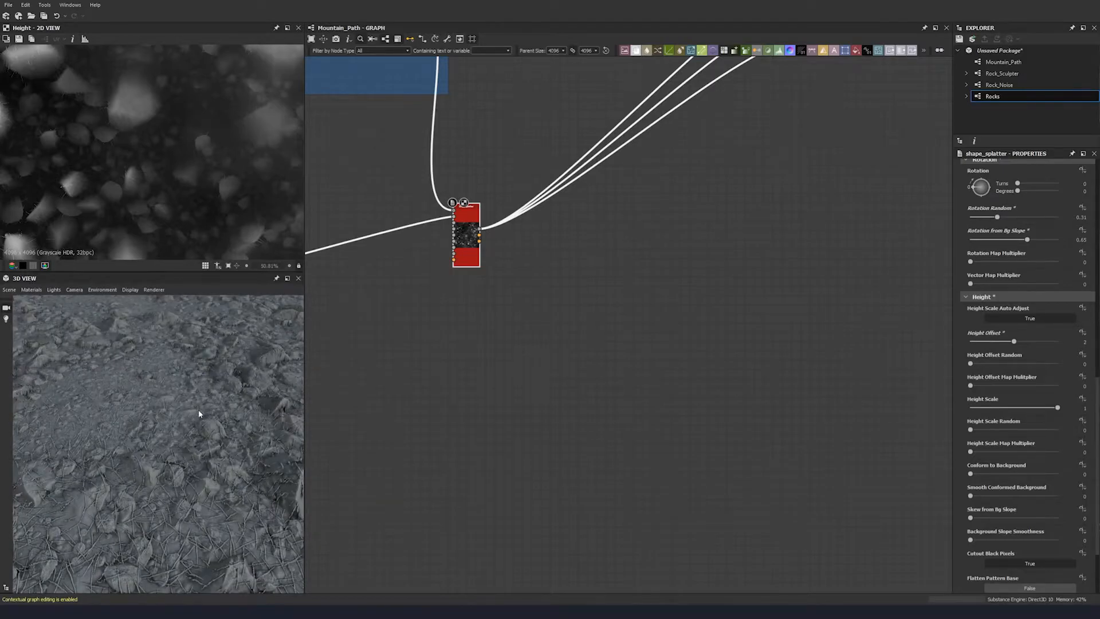
mouse_move(999, 379)
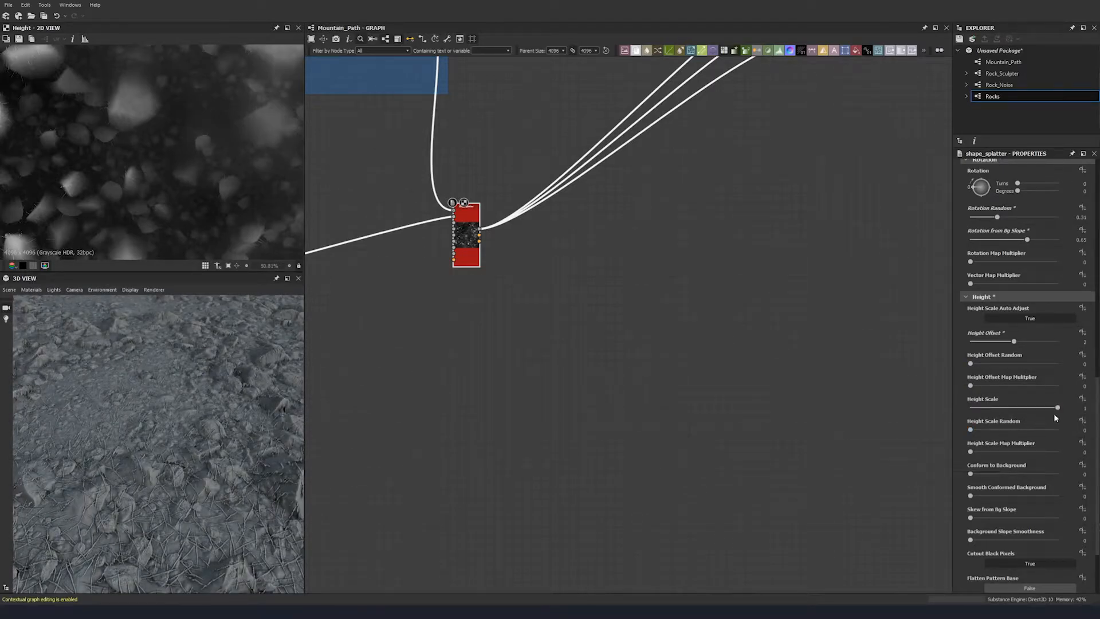
left_click_drag(1056, 407, 998, 407)
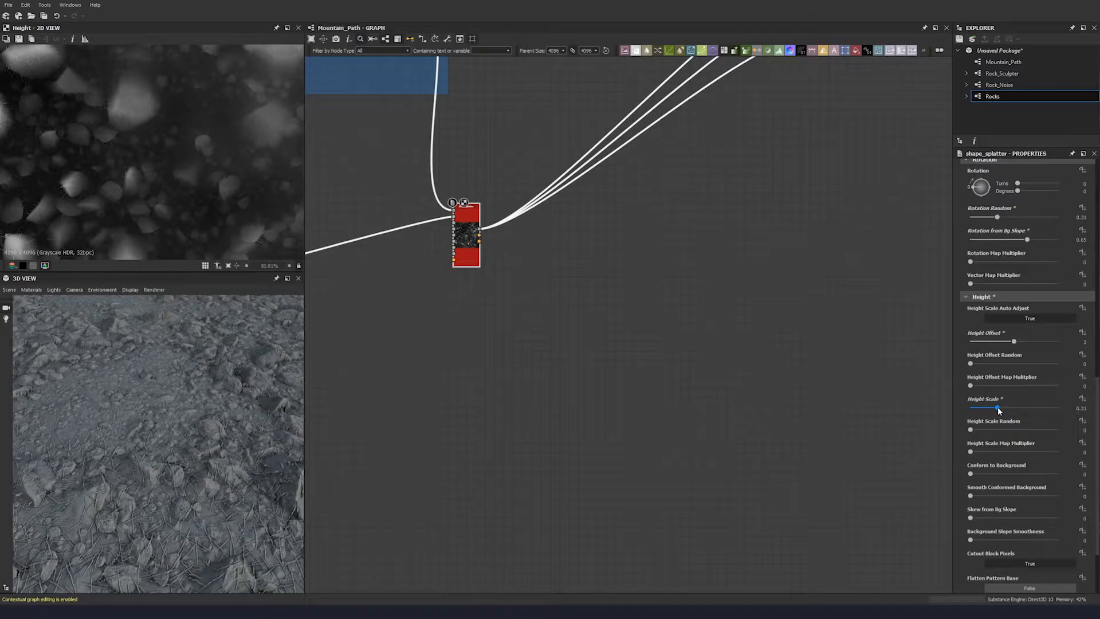
left_click_drag(999, 409, 996, 407)
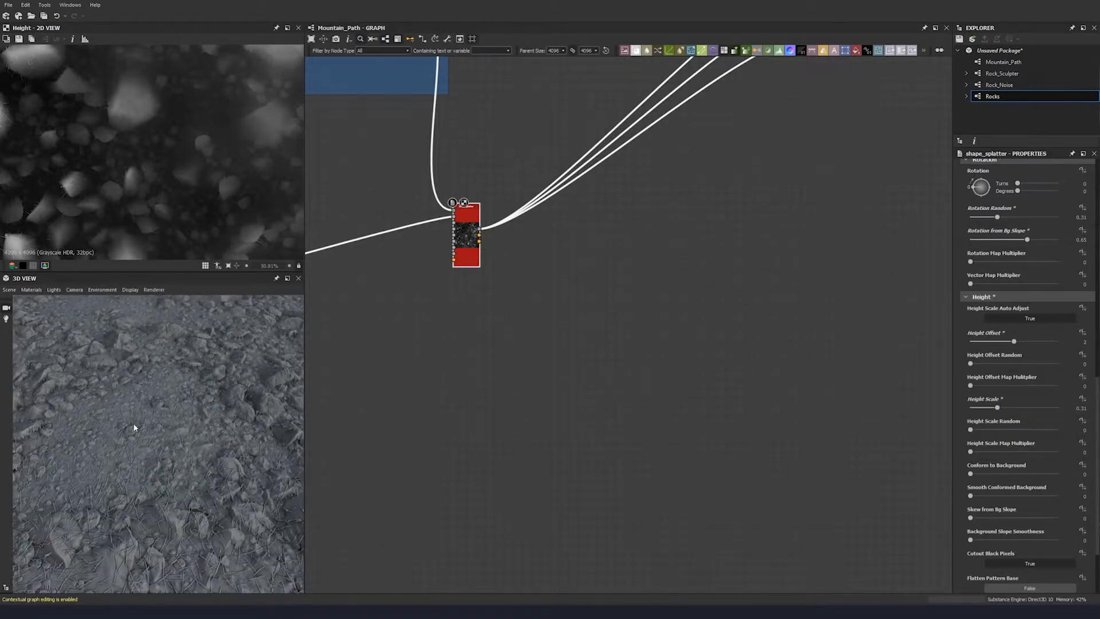
left_click_drag(971, 472, 1059, 472)
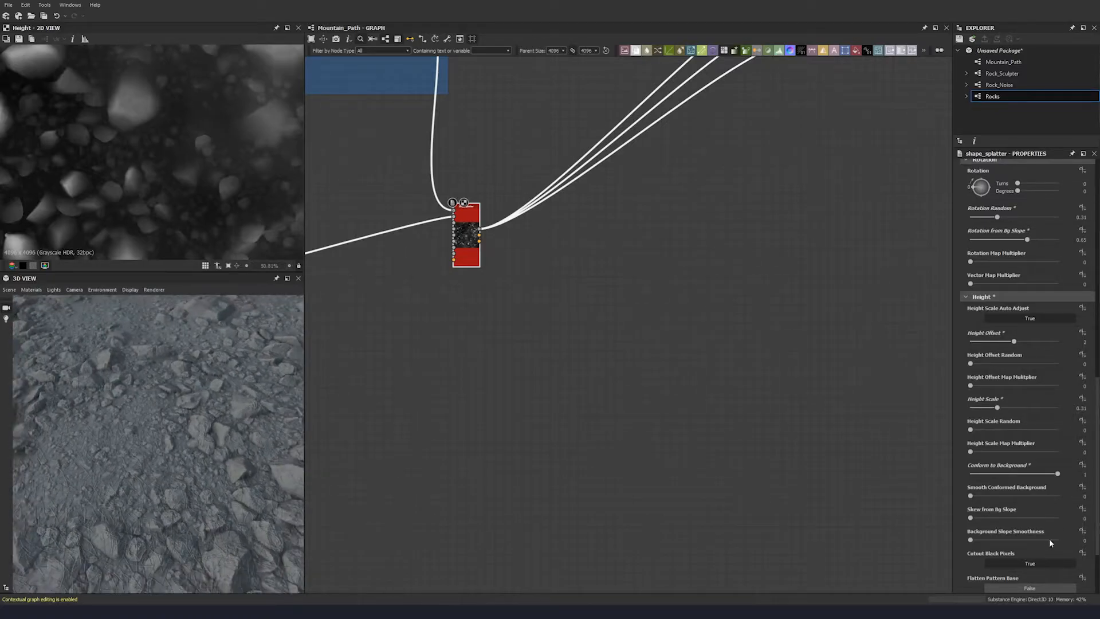
left_click_drag(1059, 474, 999, 474)
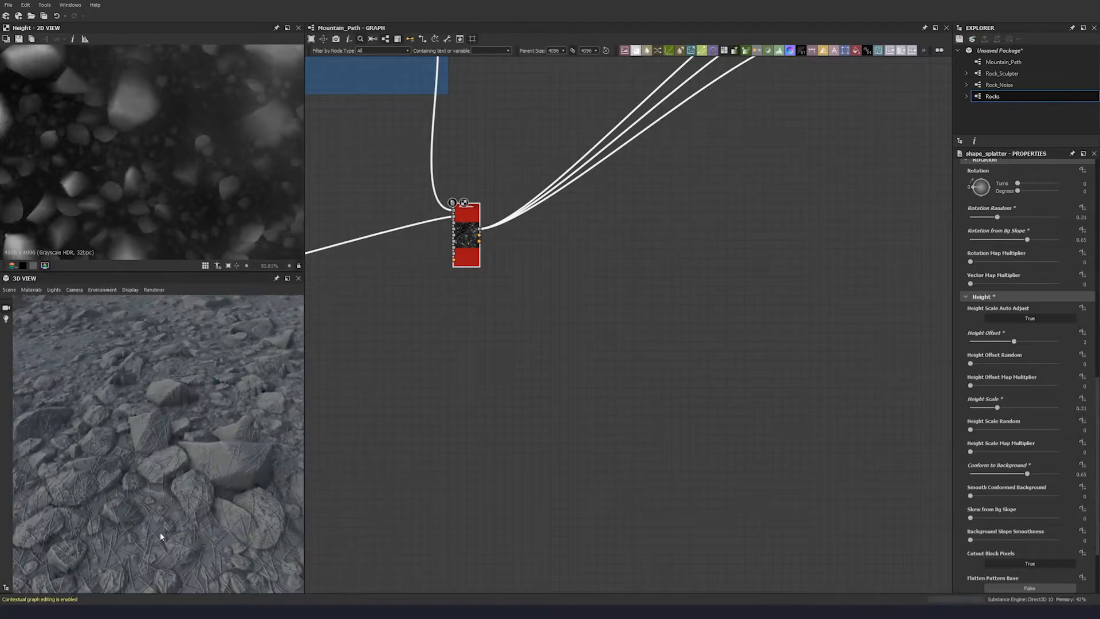
- Set Smooth Conformed Background to 30 and Skew from Bg Slope to 5
left_click(969, 496)
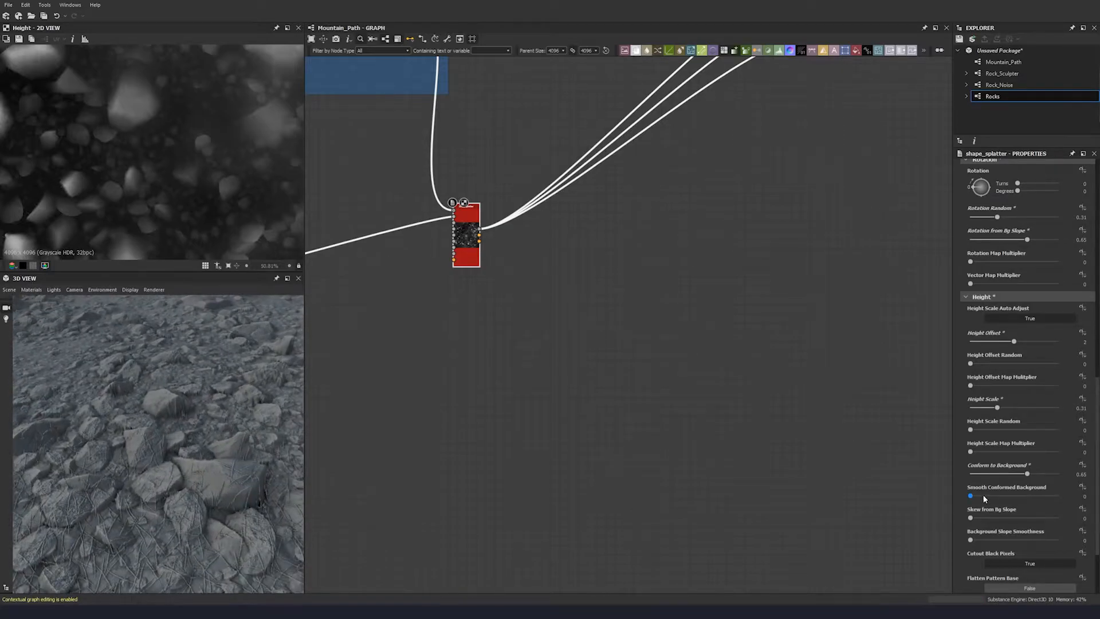
left_click_drag(970, 496, 1009, 496)
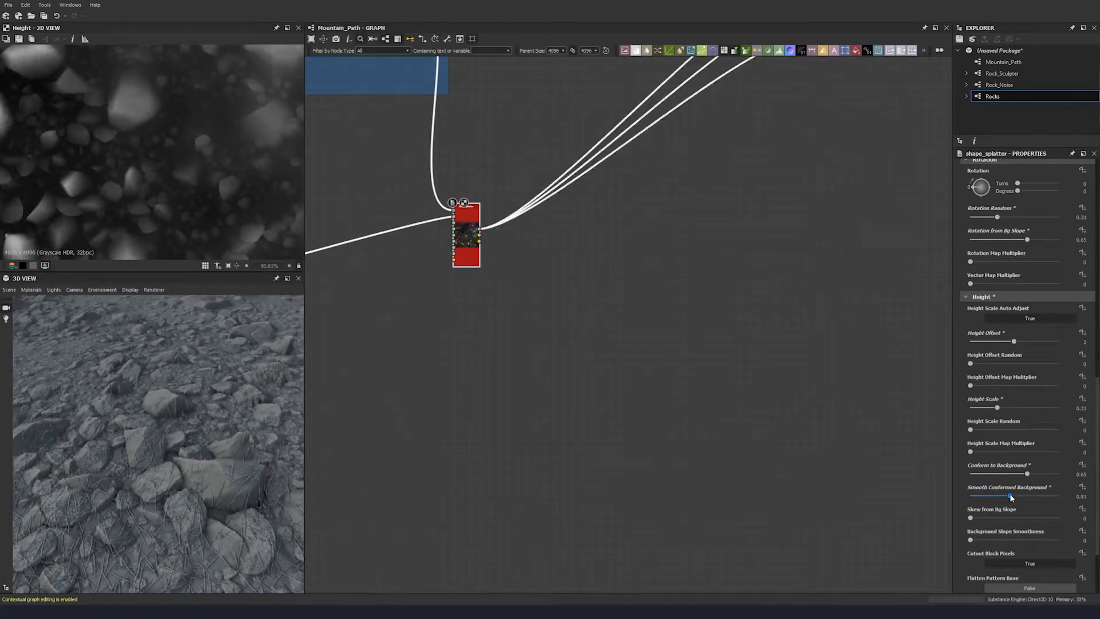
left_click_drag(1008, 496, 1015, 497)
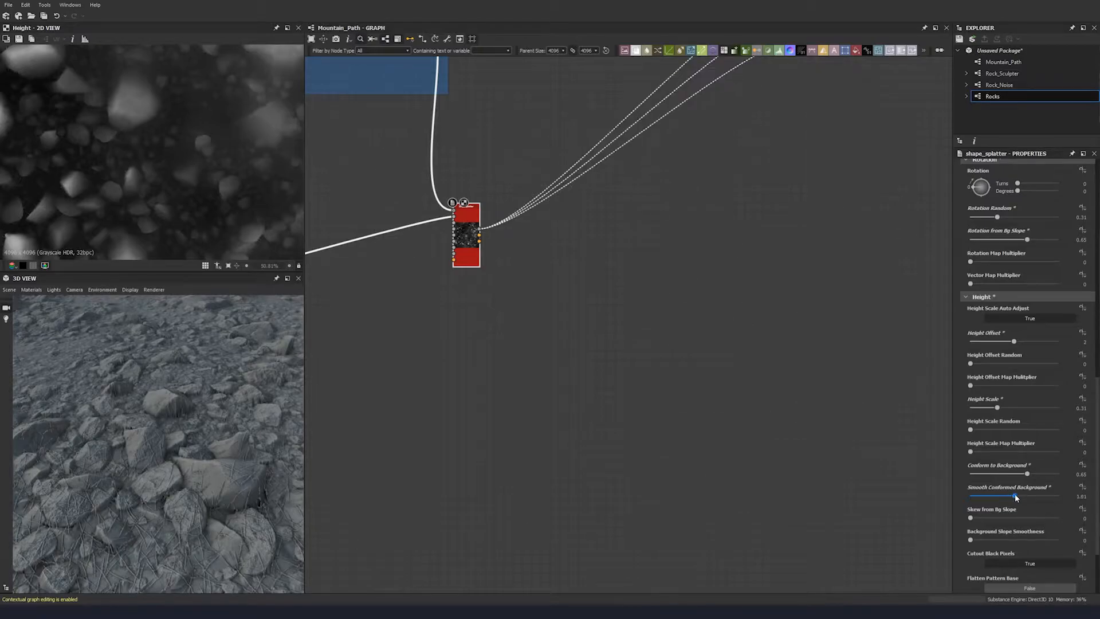
left_click_drag(1016, 496, 1007, 497)
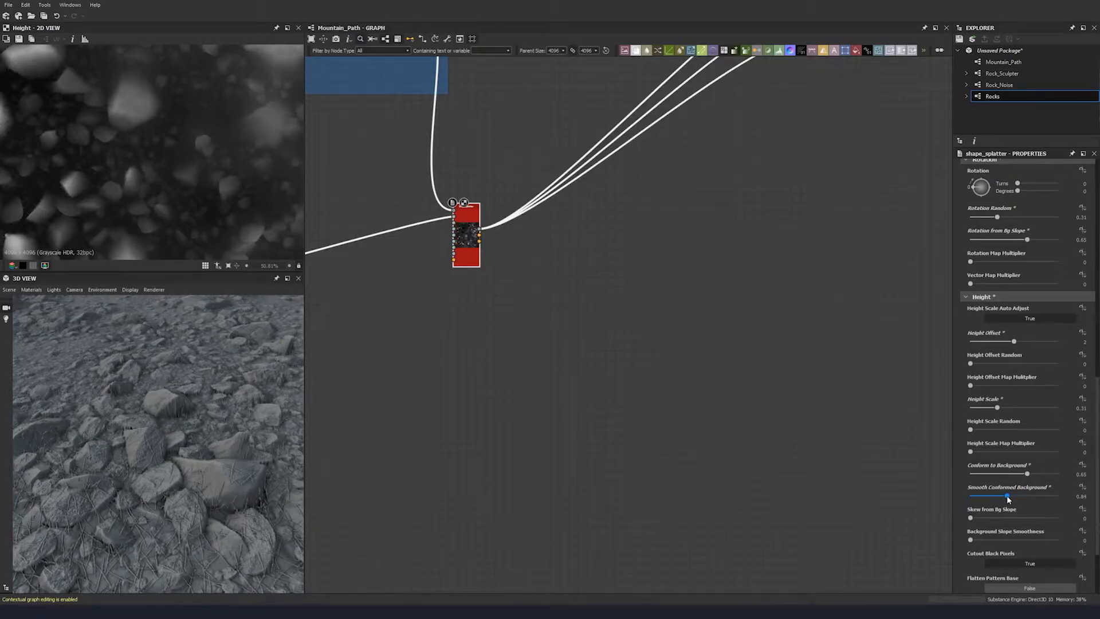
left_click_drag(1006, 497, 1013, 496)
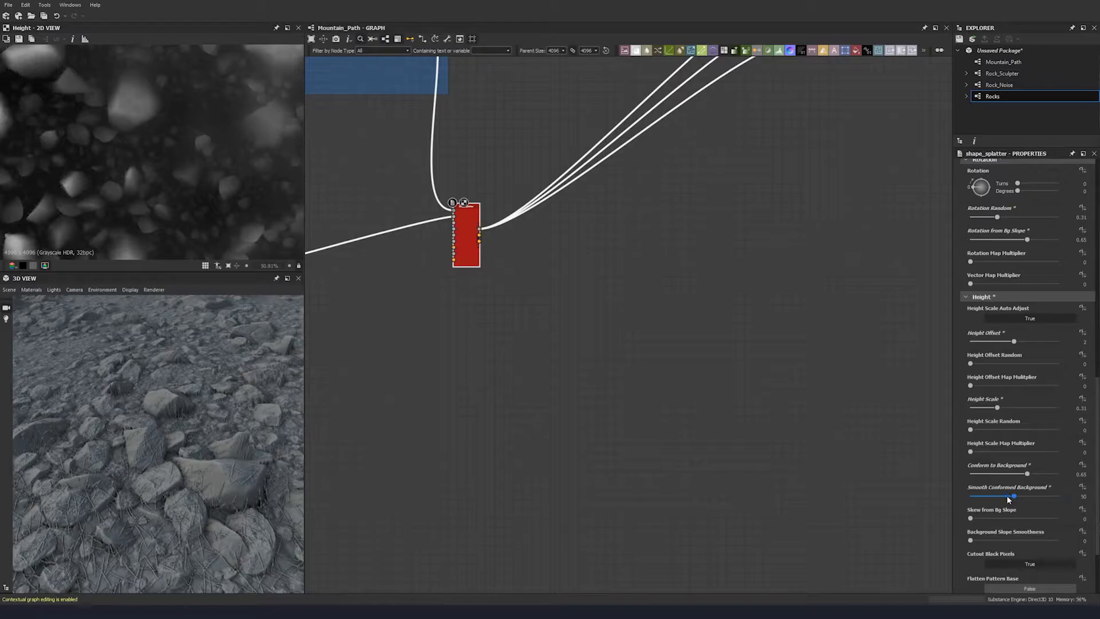
left_click_drag(1012, 496, 1000, 496)
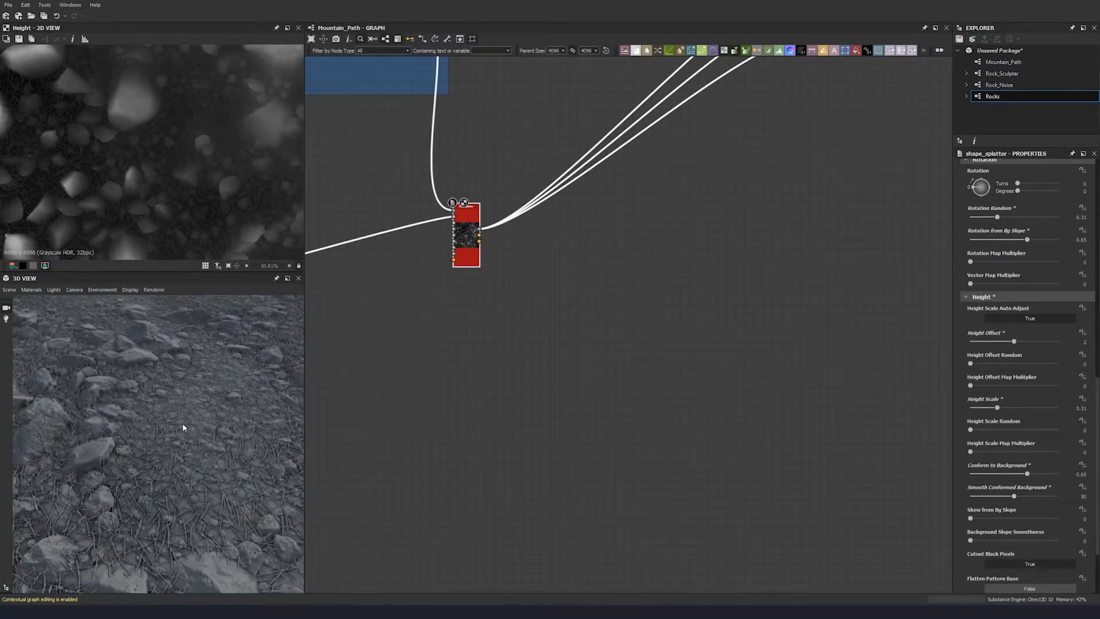
left_click_drag(182, 426, 125, 468)
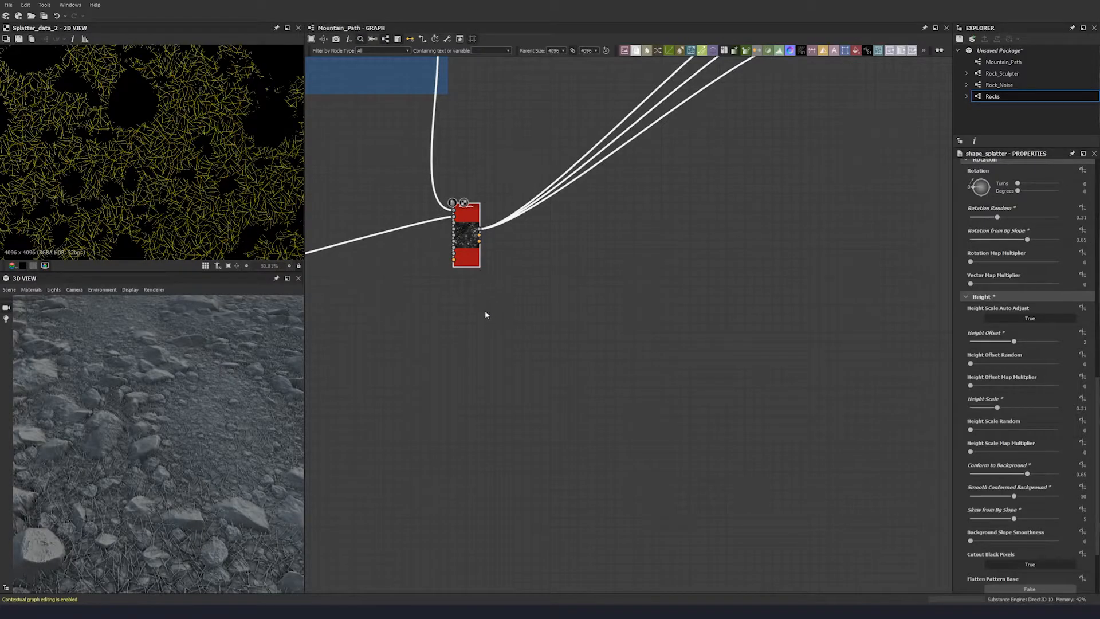
mouse_move(5, 120)
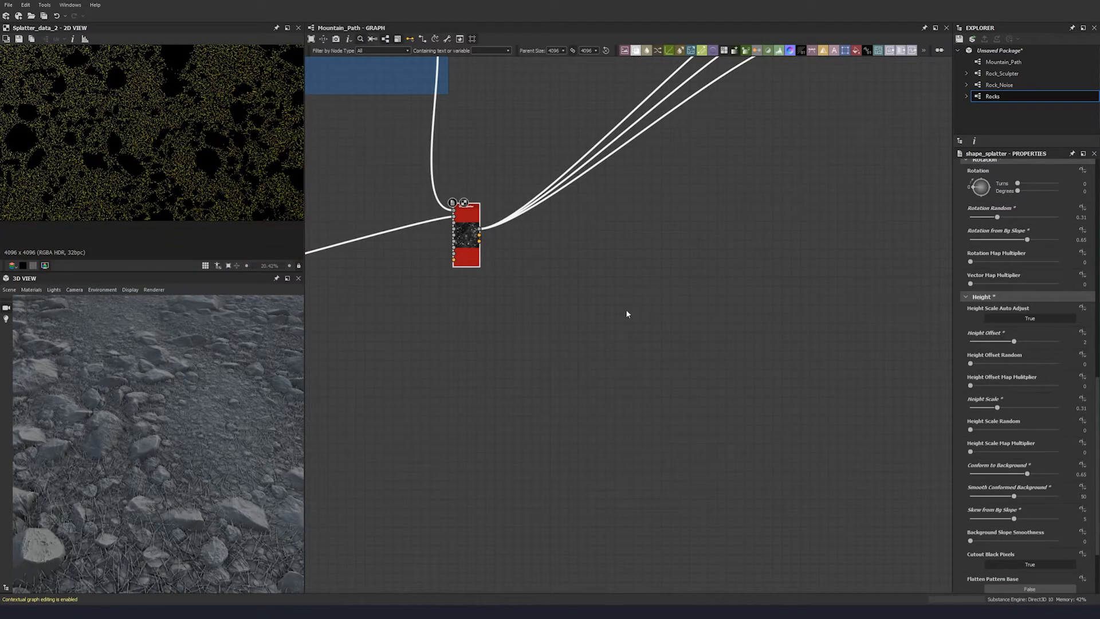
- Set Mask Random to 0.38 and Mask from Bg Slope to 0.22
scroll("down", 3)
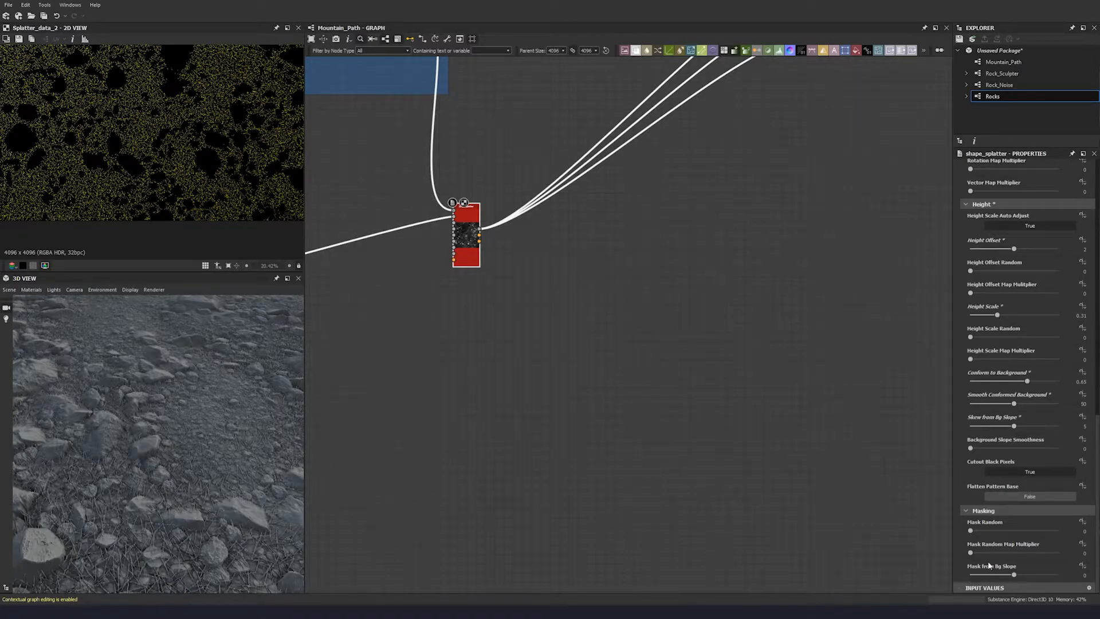
left_click_drag(970, 531, 1028, 531)
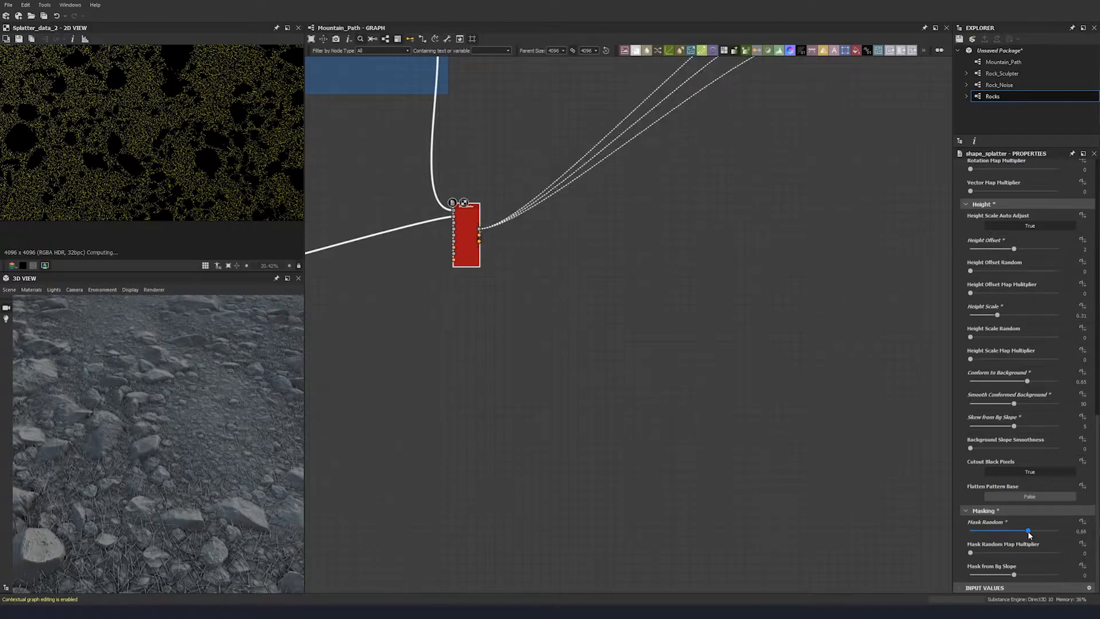
left_click_drag(1028, 531, 1014, 531)
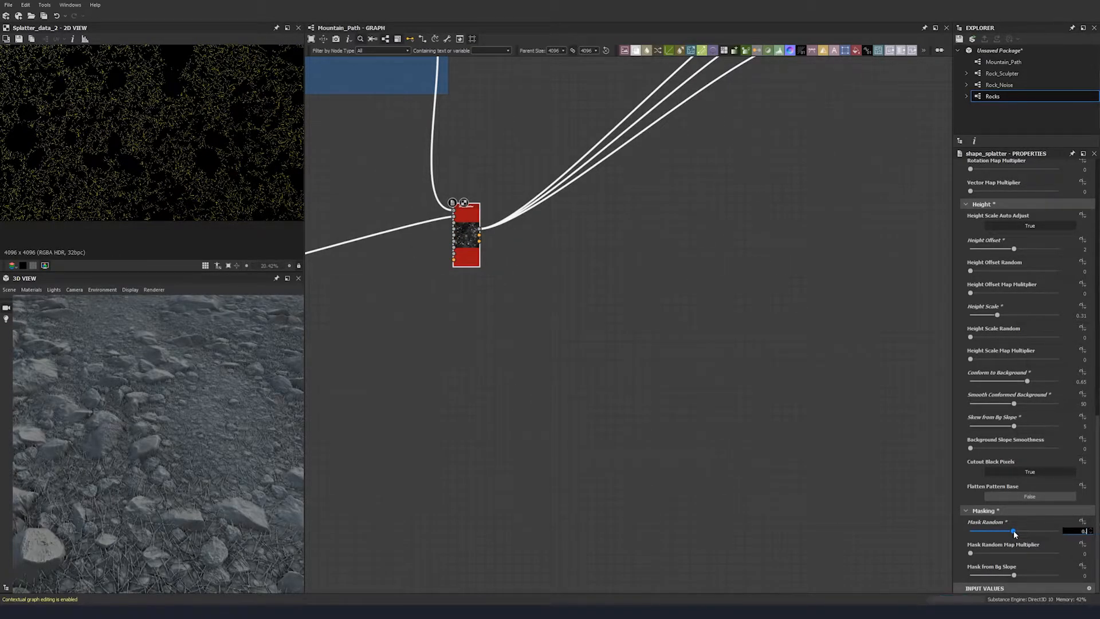
left_click_drag(994, 531, 1022, 531)
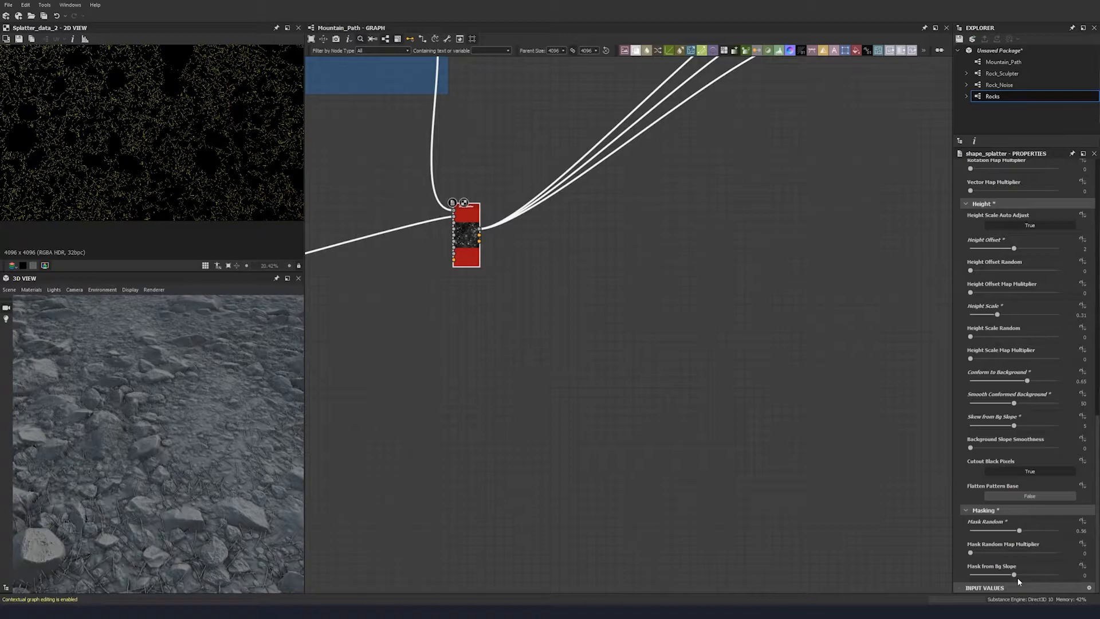
left_click(1015, 575)
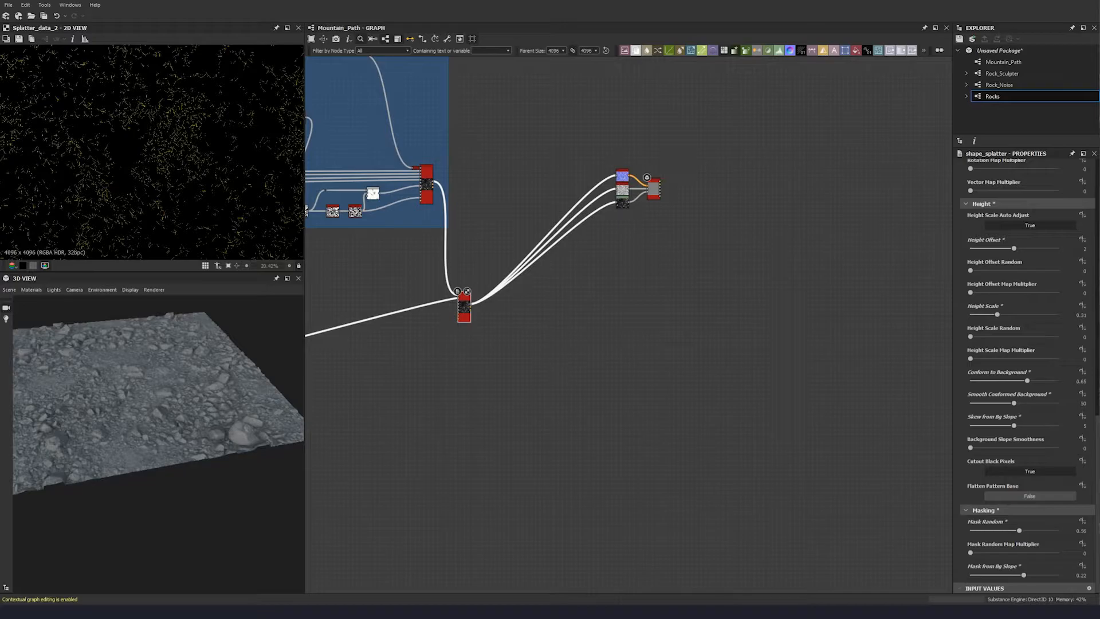
mouse_move(677, 358)
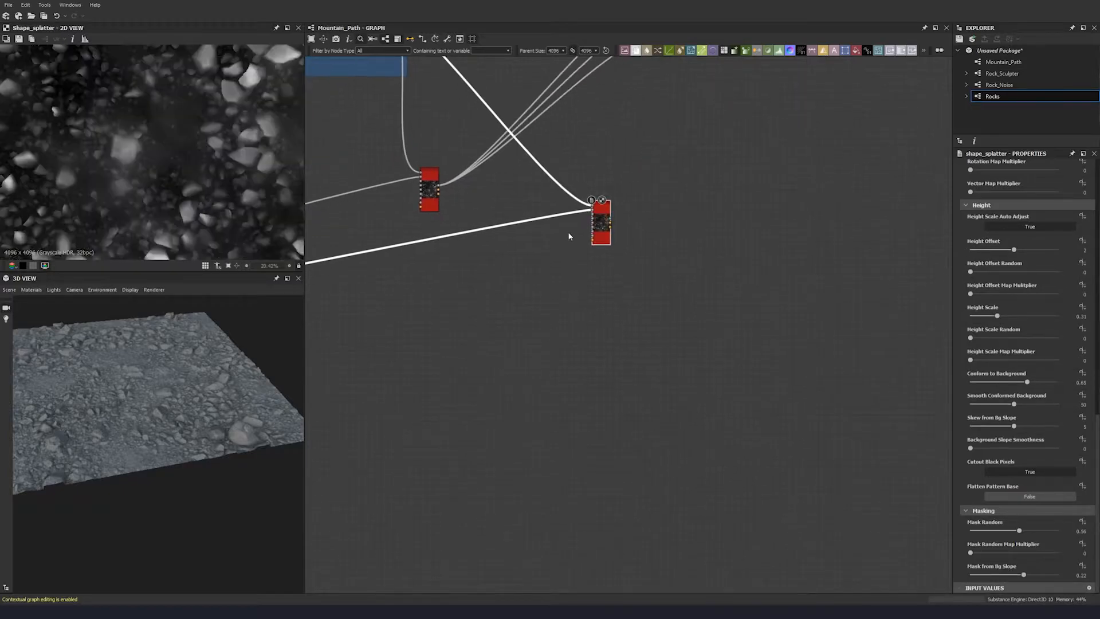
- Feed the rock splatter output into the new splatter and randomize plant sizes
left_click_drag(600, 221, 532, 288)
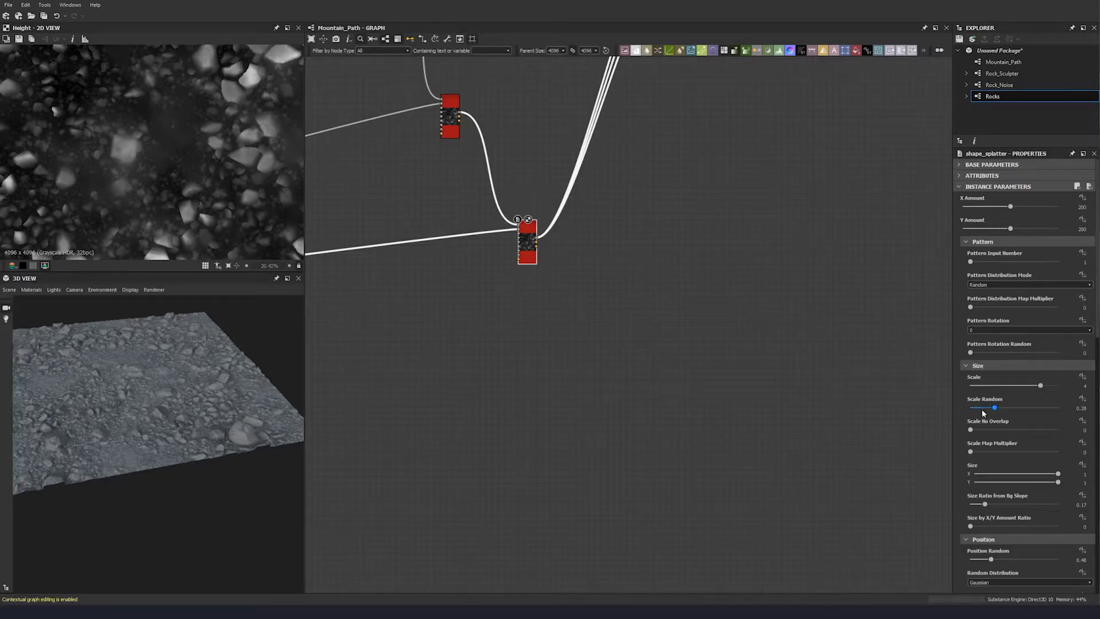
left_click_drag(970, 261, 991, 261)
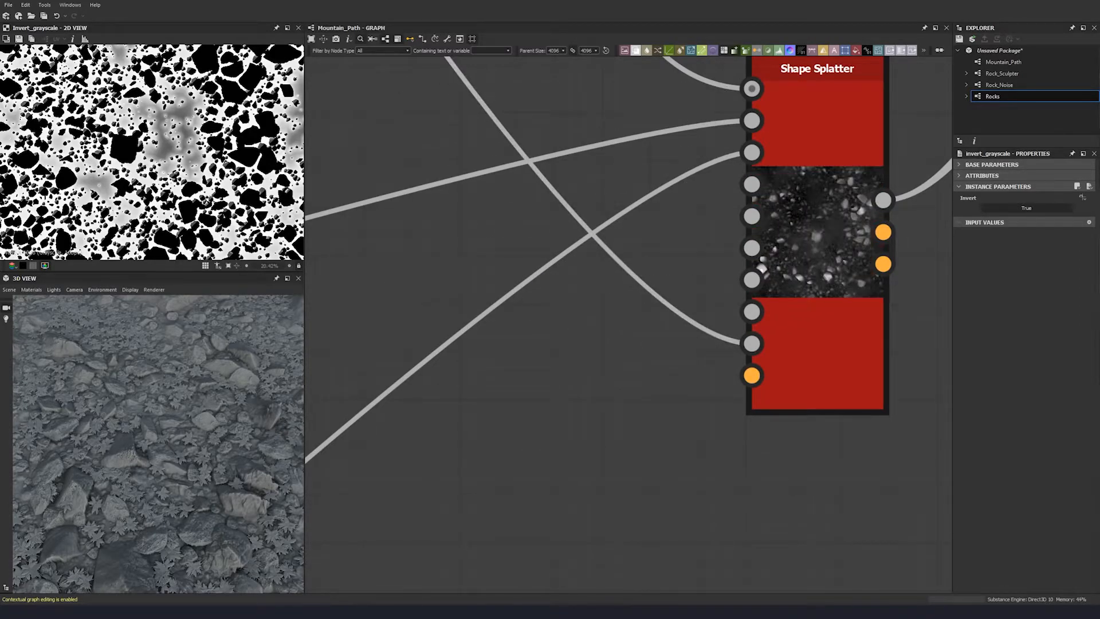
mouse_move(342, 301)
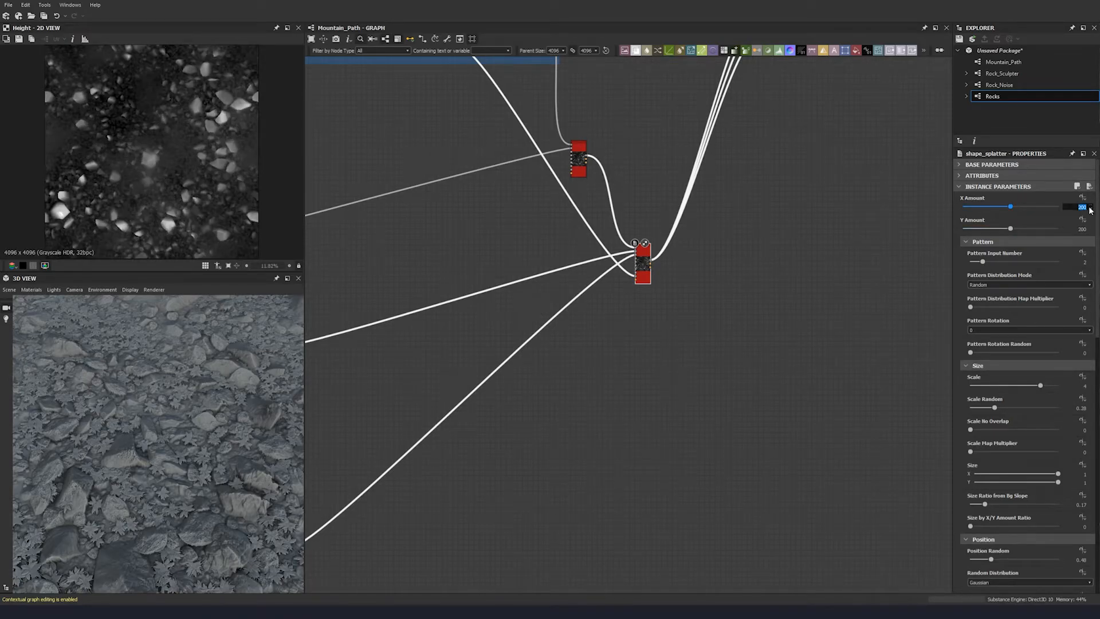
- Set plant Scale to 3, Scale Random 0.65, Height Offset Random 0.4, Height Scale 4
left_click_drag(1008, 206, 975, 206)
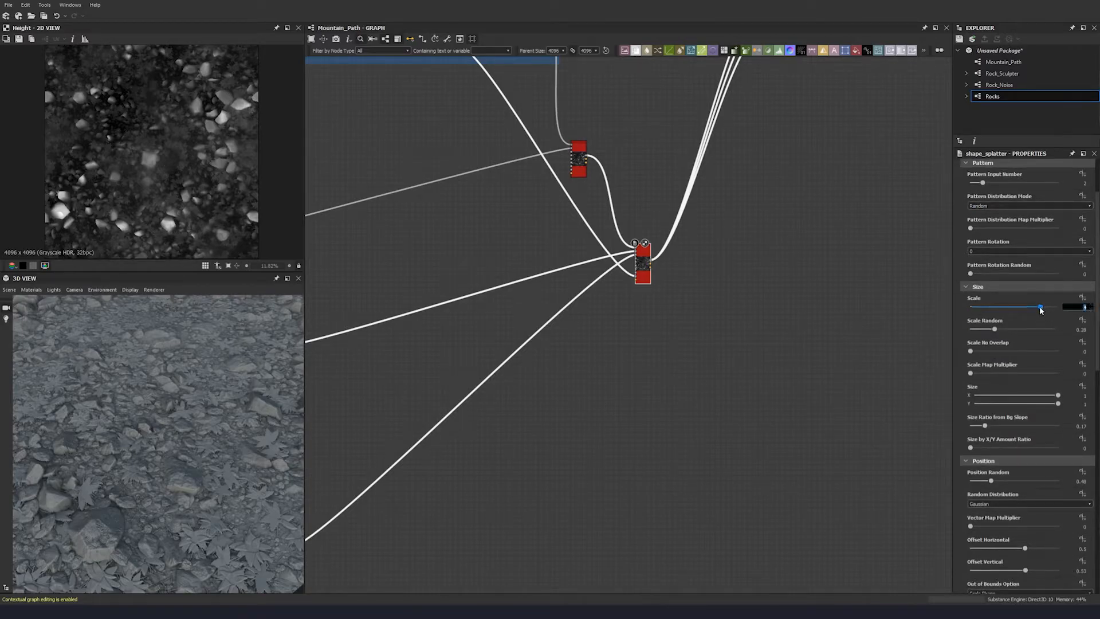
left_click_drag(1040, 307, 1022, 307)
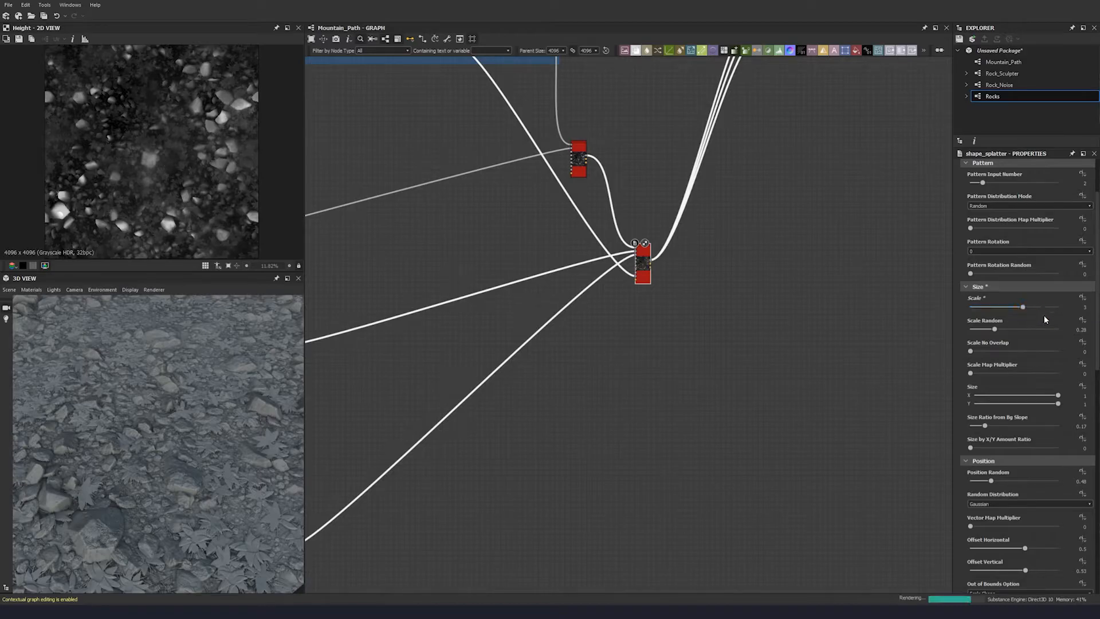
left_click(1080, 330)
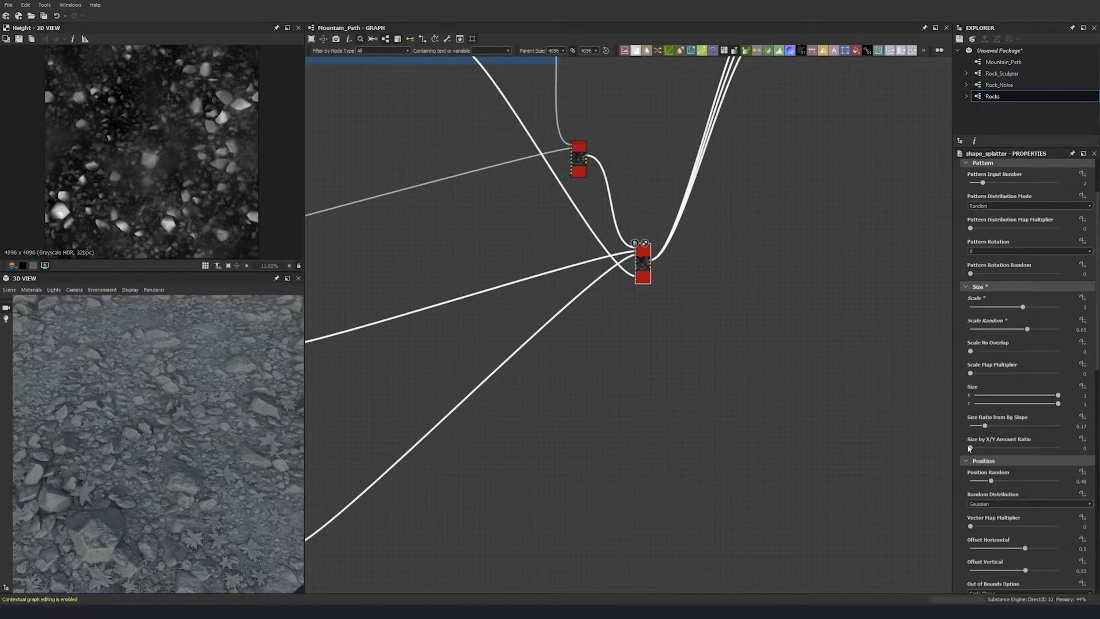
scroll("down", 3)
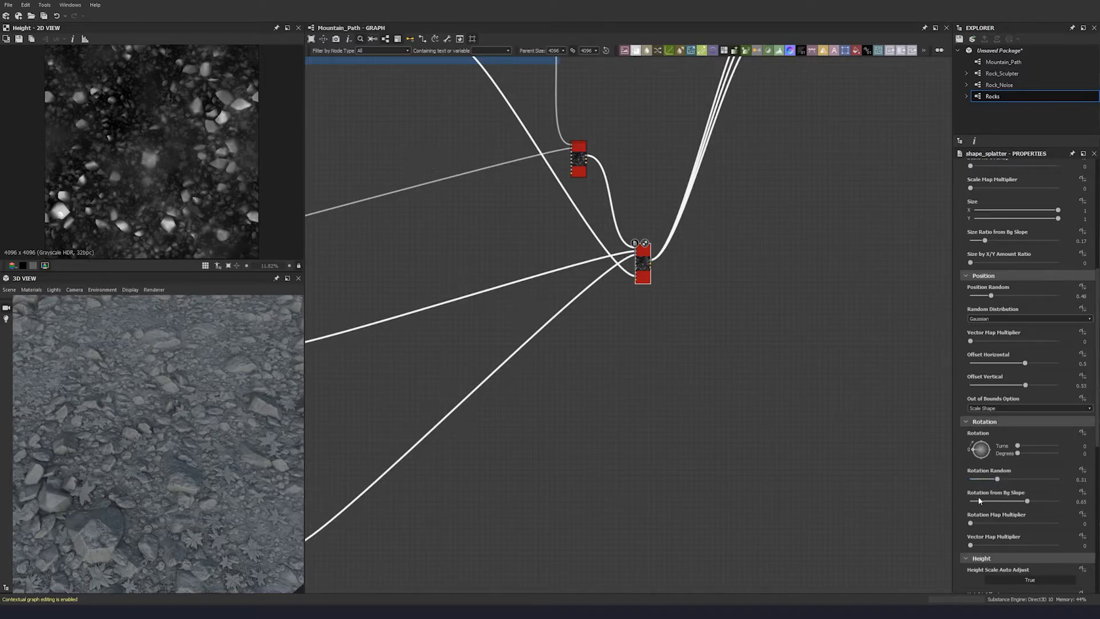
scroll("down", 3)
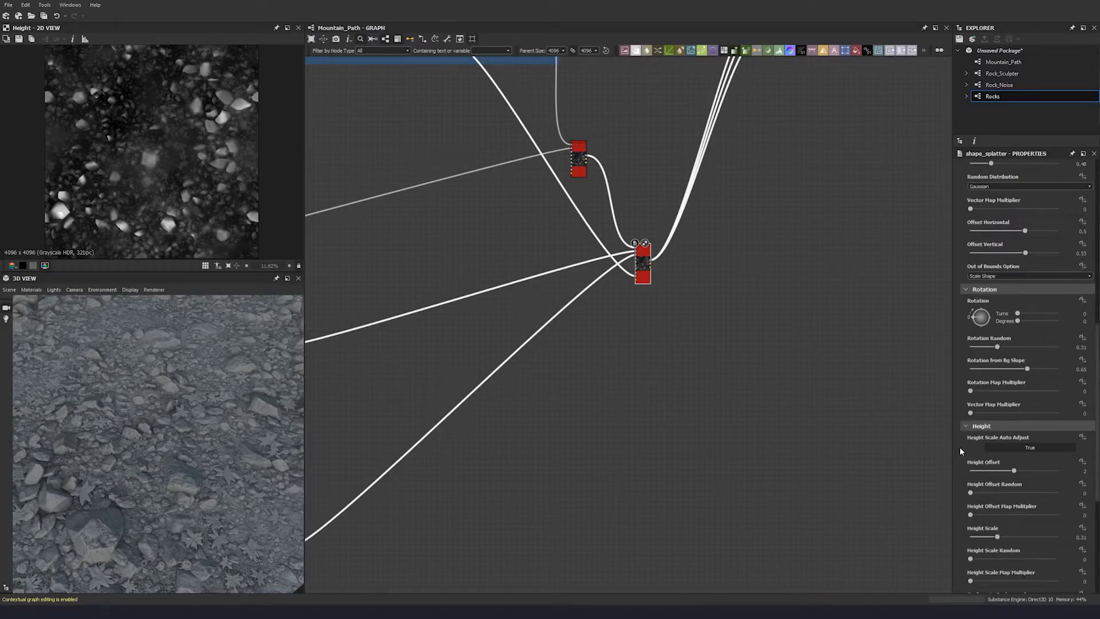
scroll("down", 3)
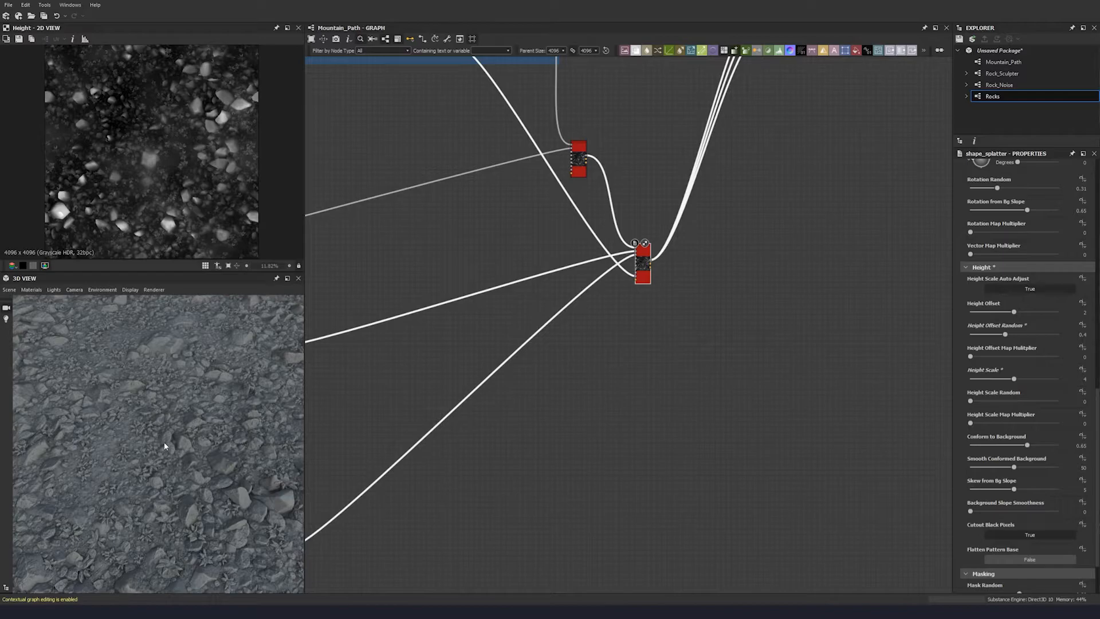
- Set background conforming to 0.6, Mask Random Map Multiplier 0.97 and slope masking 0.56
left_click_drag(1015, 445, 1025, 445)
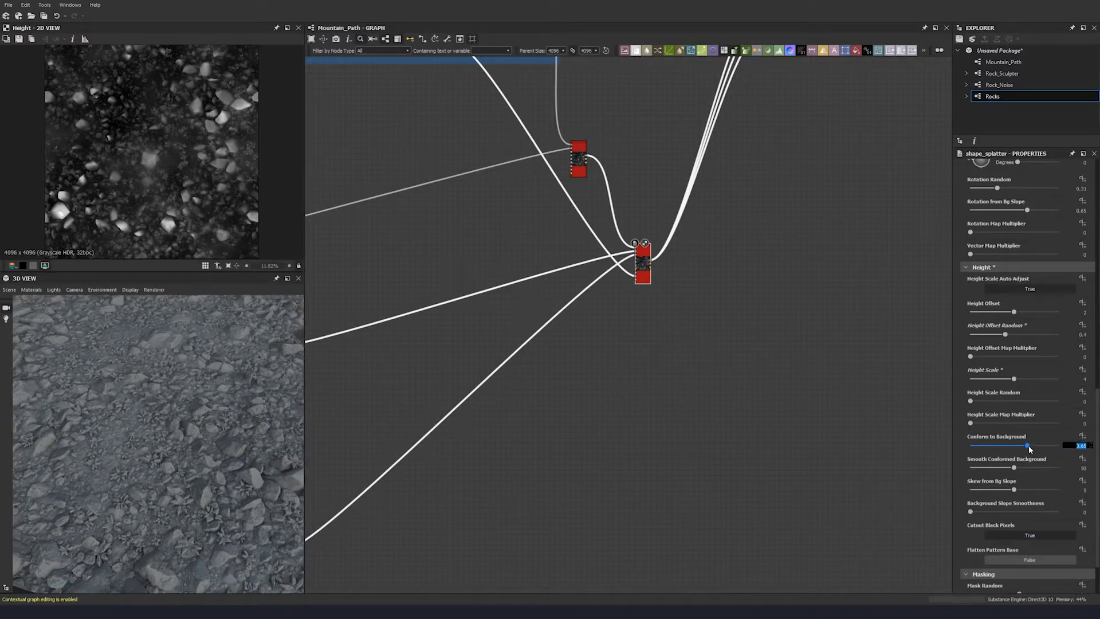
left_click_drag(1029, 445, 1029, 445)
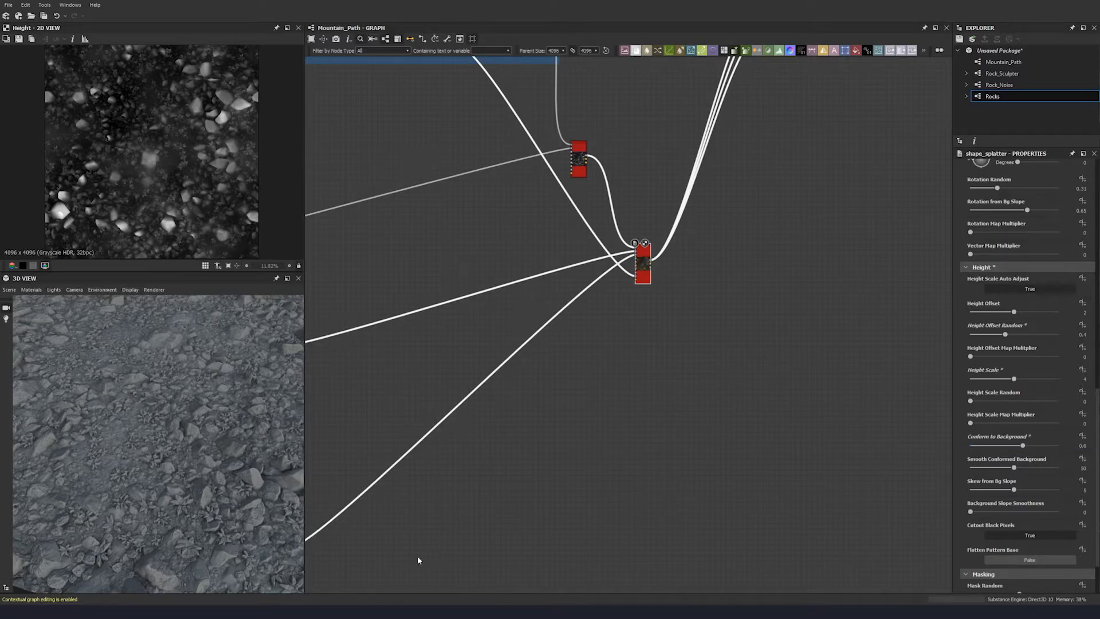
mouse_move(197, 535)
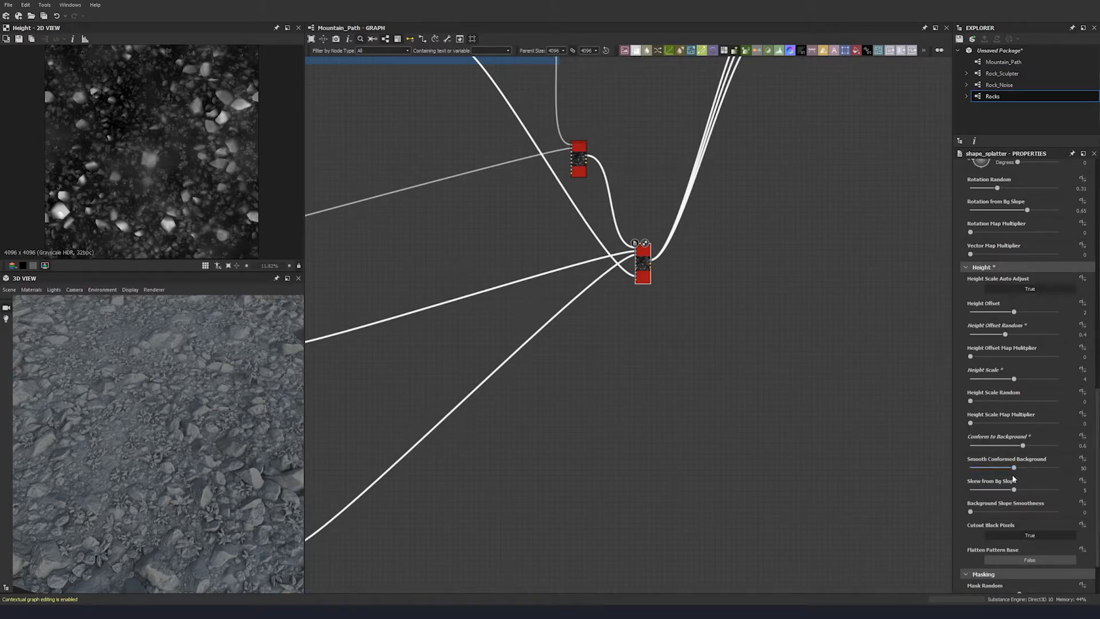
scroll("down", 3)
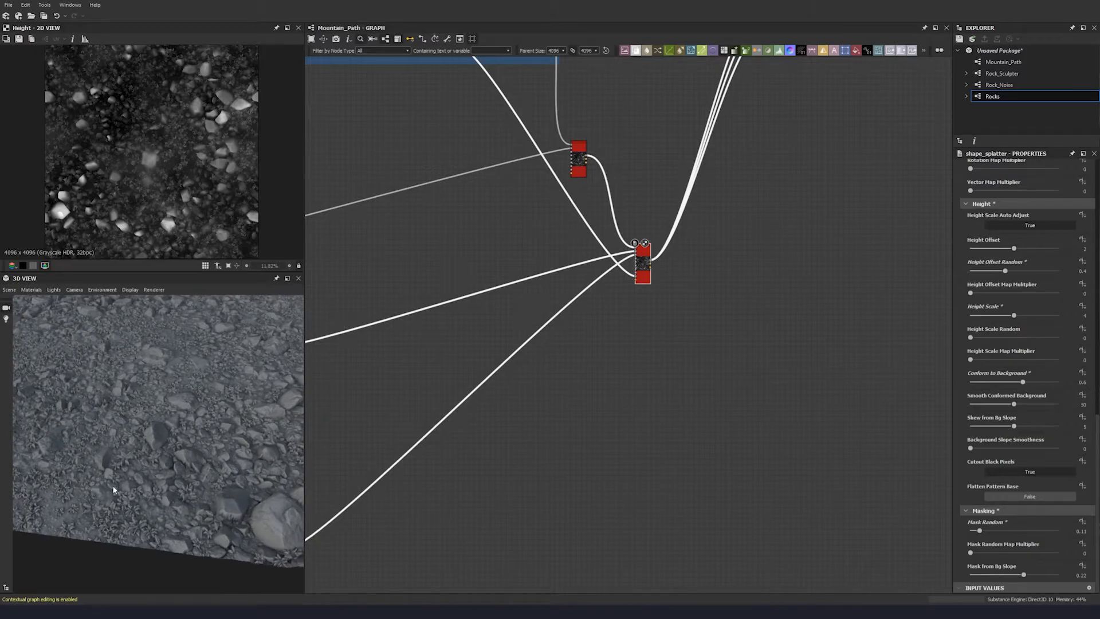
left_click_drag(975, 553, 1040, 552)
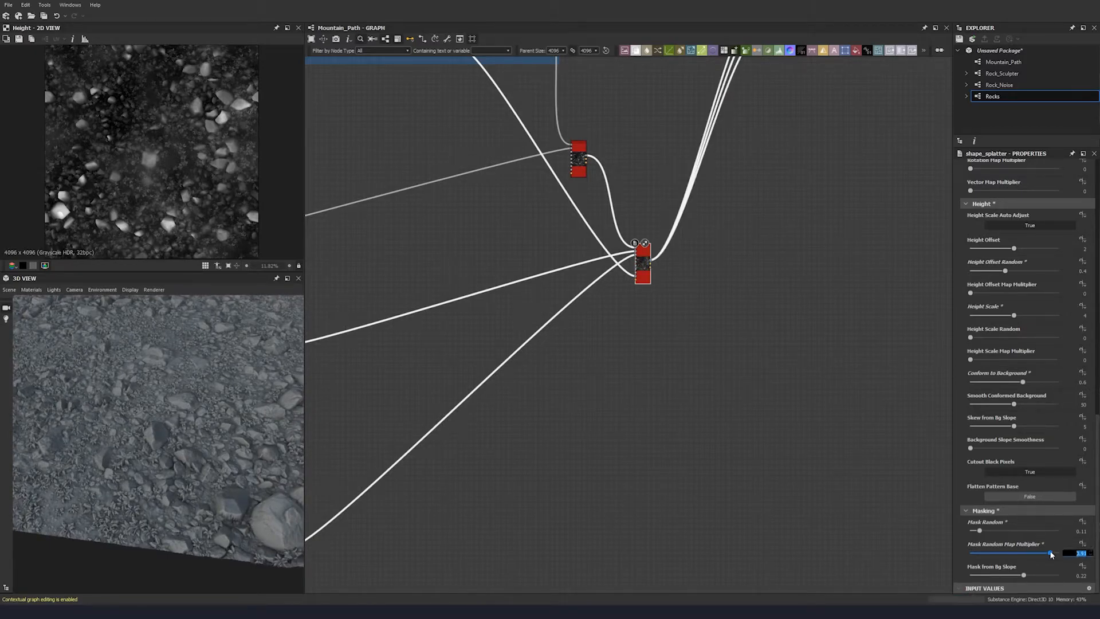
left_click_drag(1052, 553, 1050, 553)
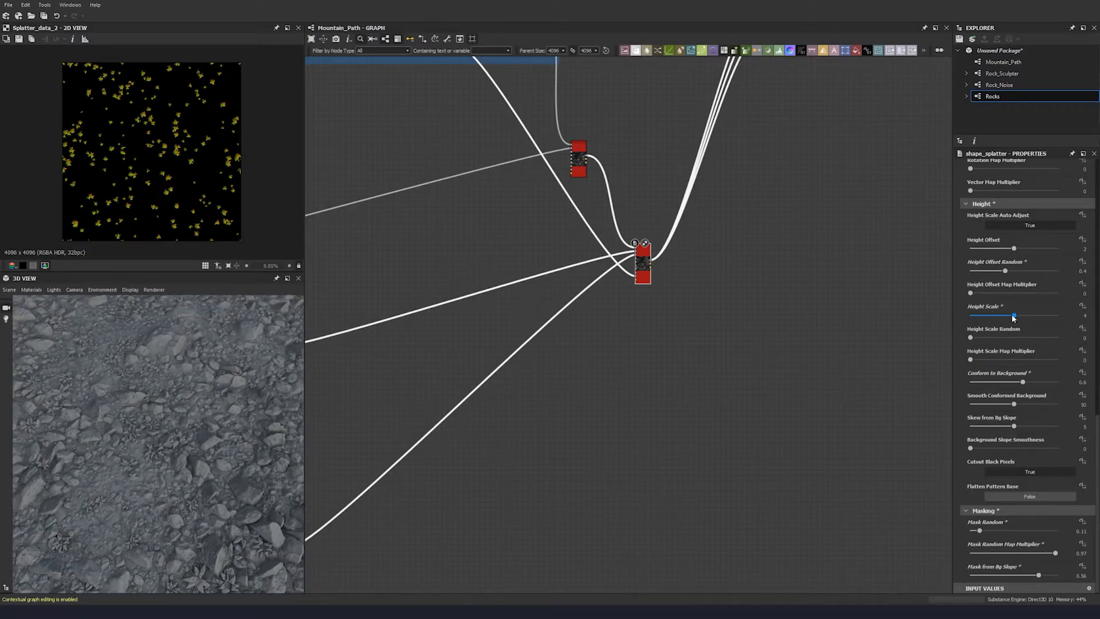
- Check the shape_splatter Size Scale (2.67) and scroll through its properties
left_click(1080, 315)
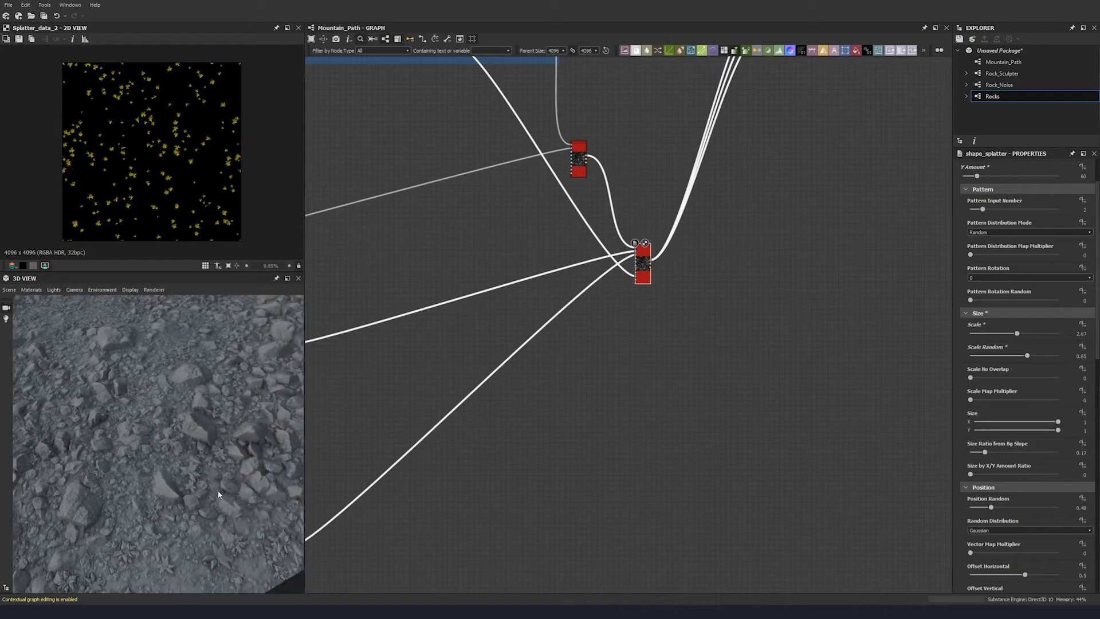
scroll("down", 3)
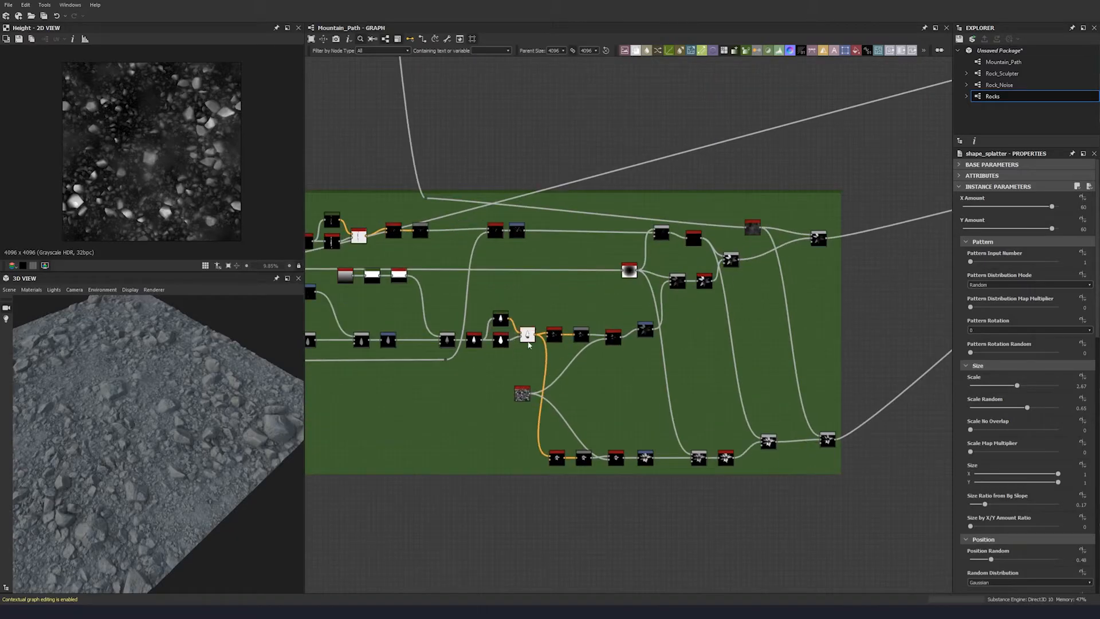
- Place Blend and Invert Grayscale nodes after the shape splatter
left_click(526, 335)
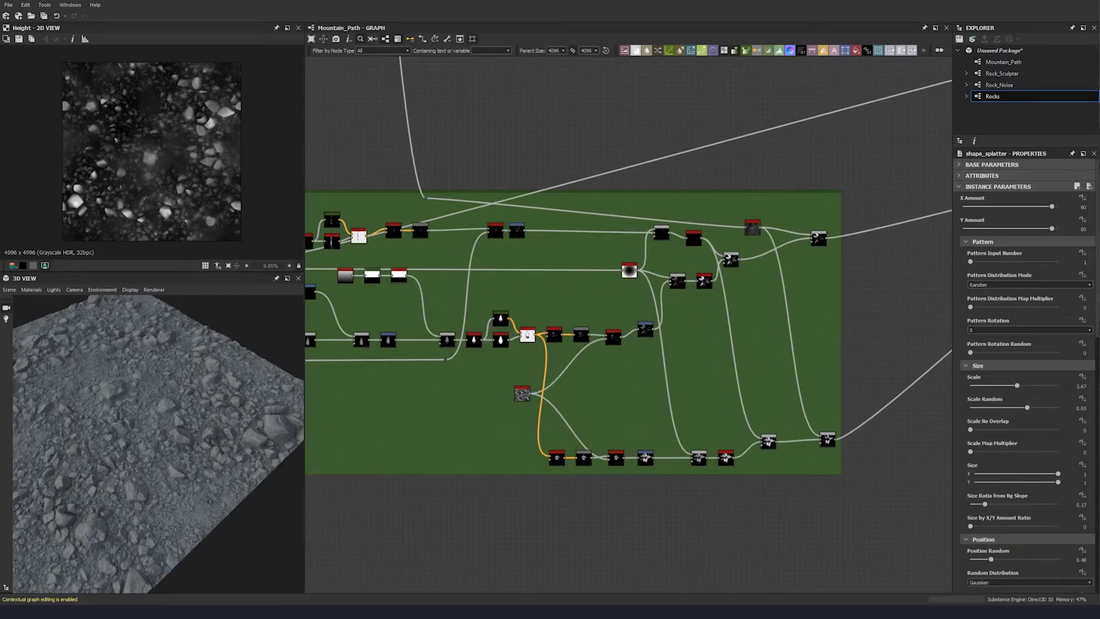
mouse_move(565, 318)
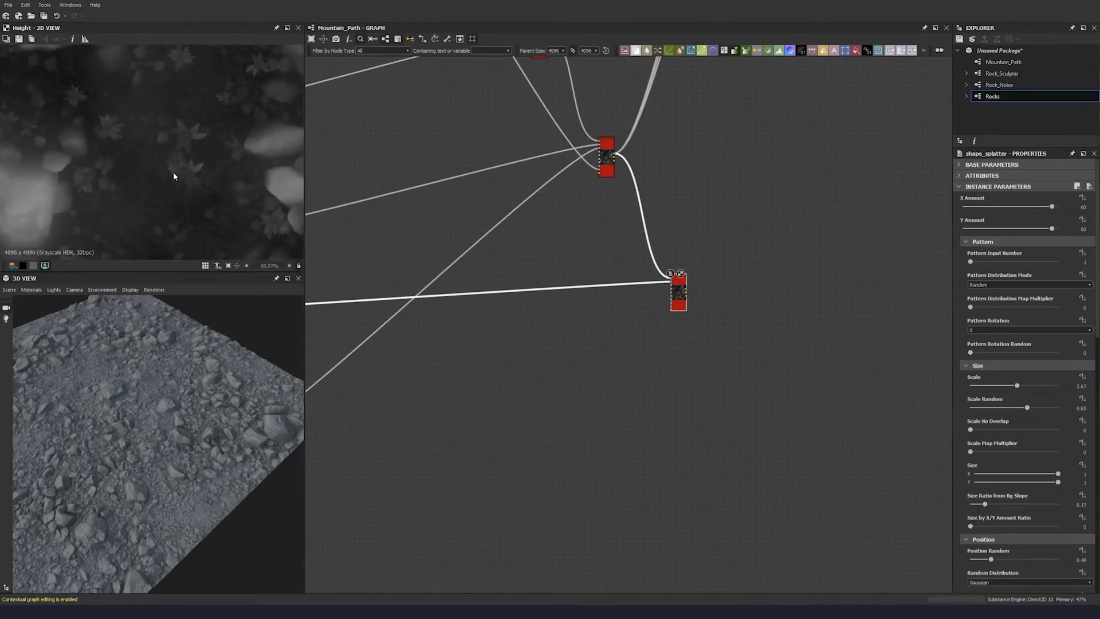
left_click(677, 291)
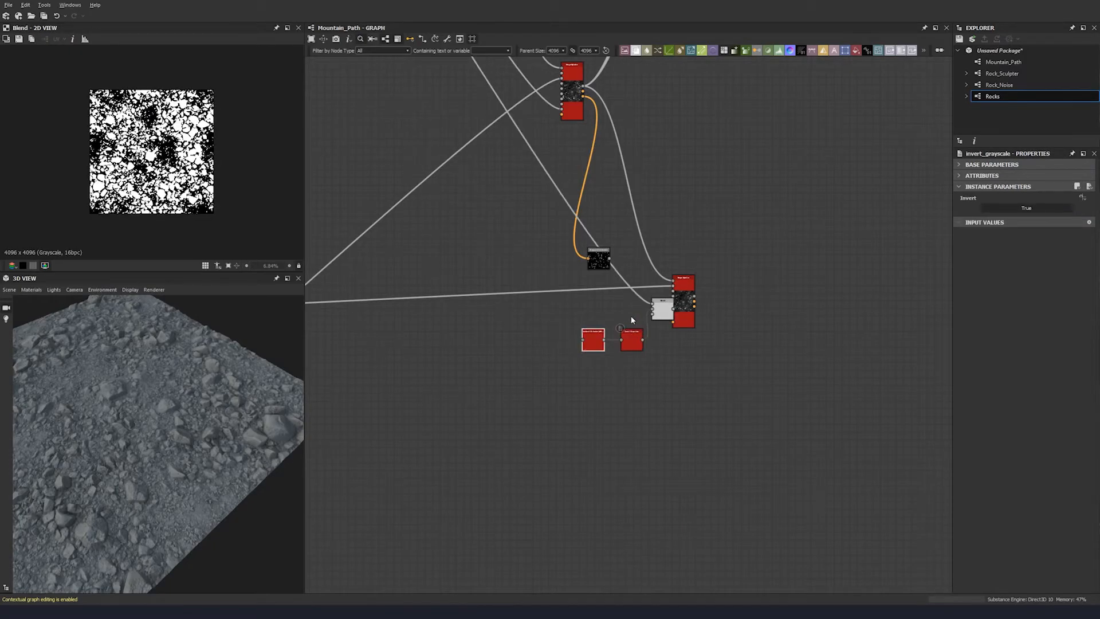
- Line up the Blend (Add) and HBAO nodes in a row and preview the HBAO node in 2D
left_click_drag(597, 258, 530, 343)
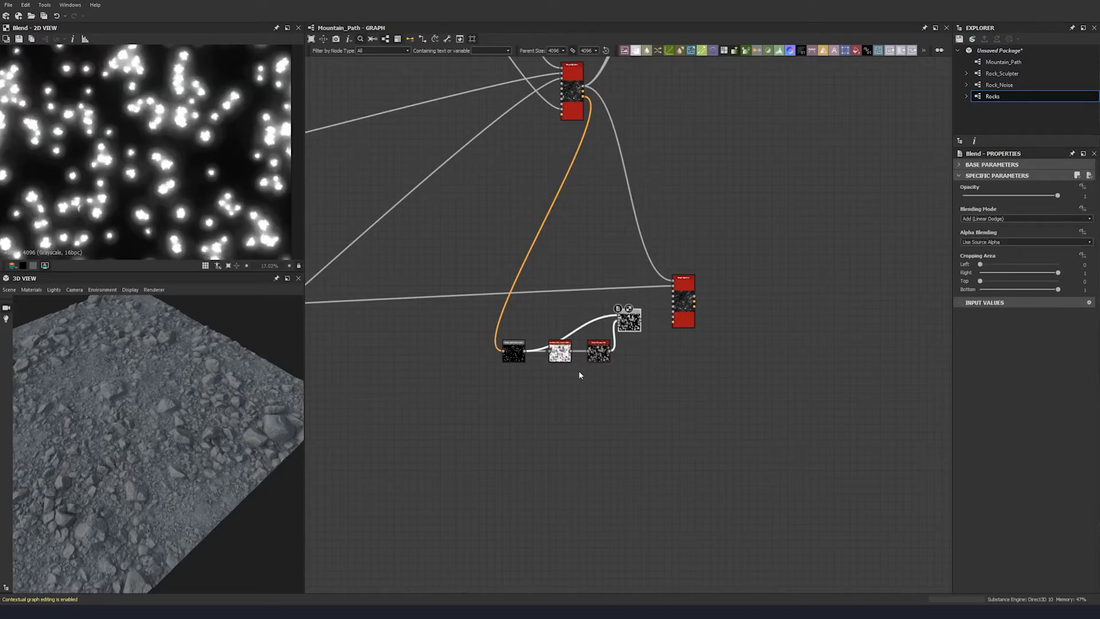
left_click(557, 343)
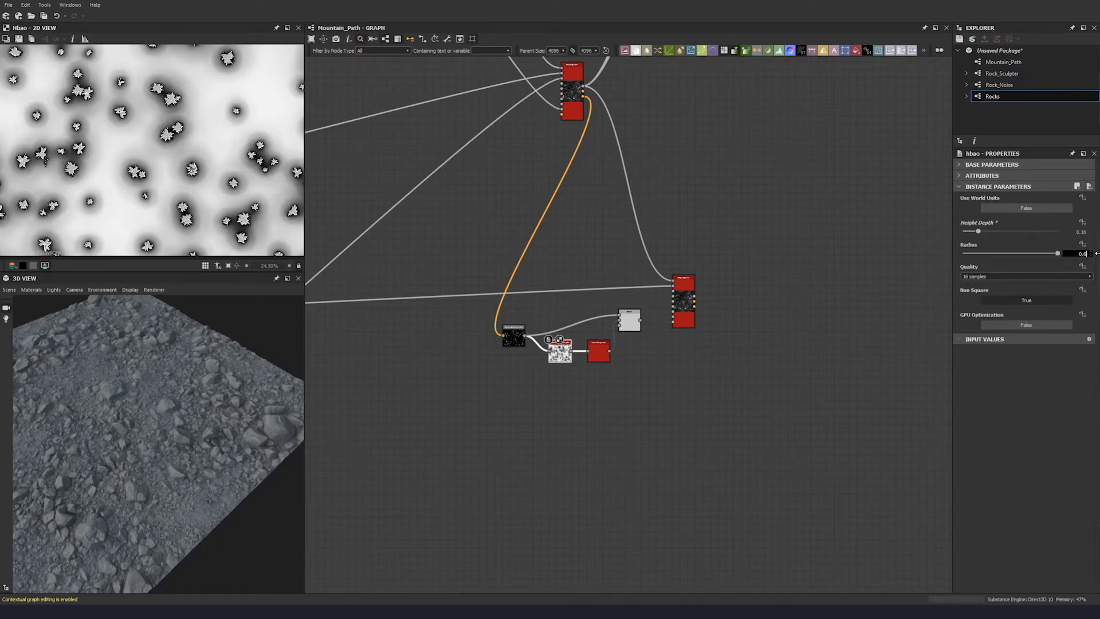
- Drag the HBAO Radius down to about 0.03, then view the new splatter's Splatter_data_2 output
left_click_drag(1058, 253, 1028, 254)
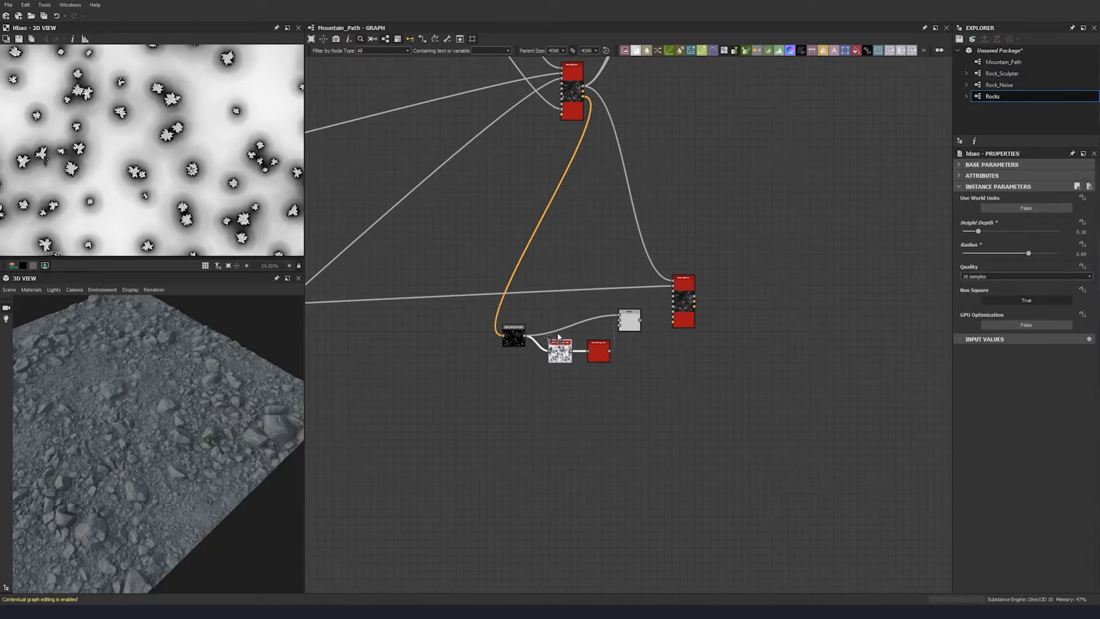
left_click_drag(1027, 253, 1003, 253)
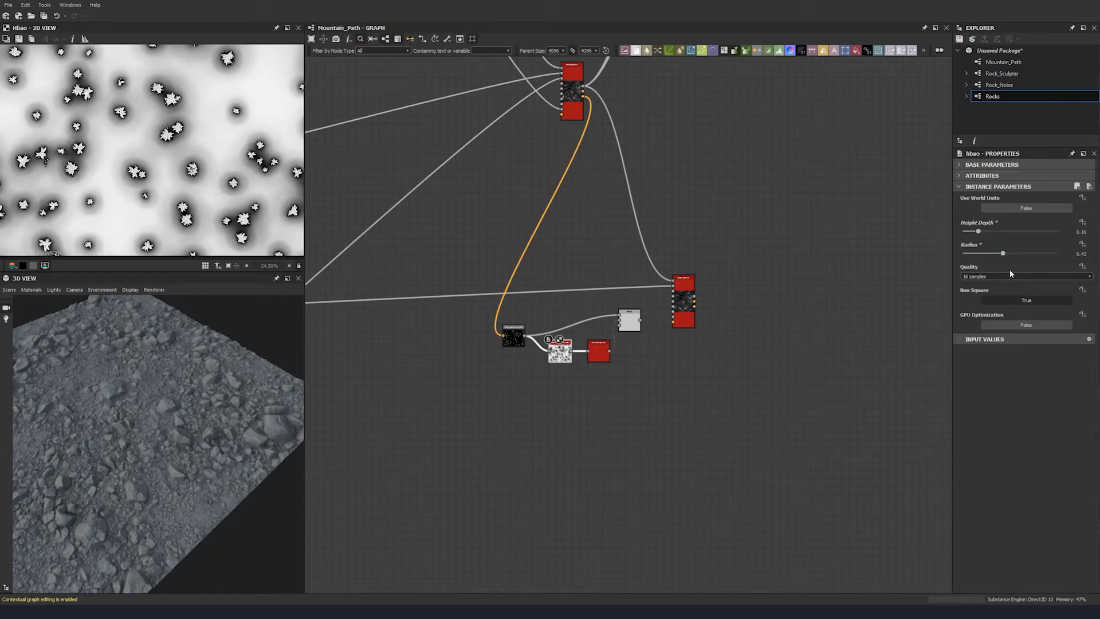
left_click_drag(1003, 253, 966, 253)
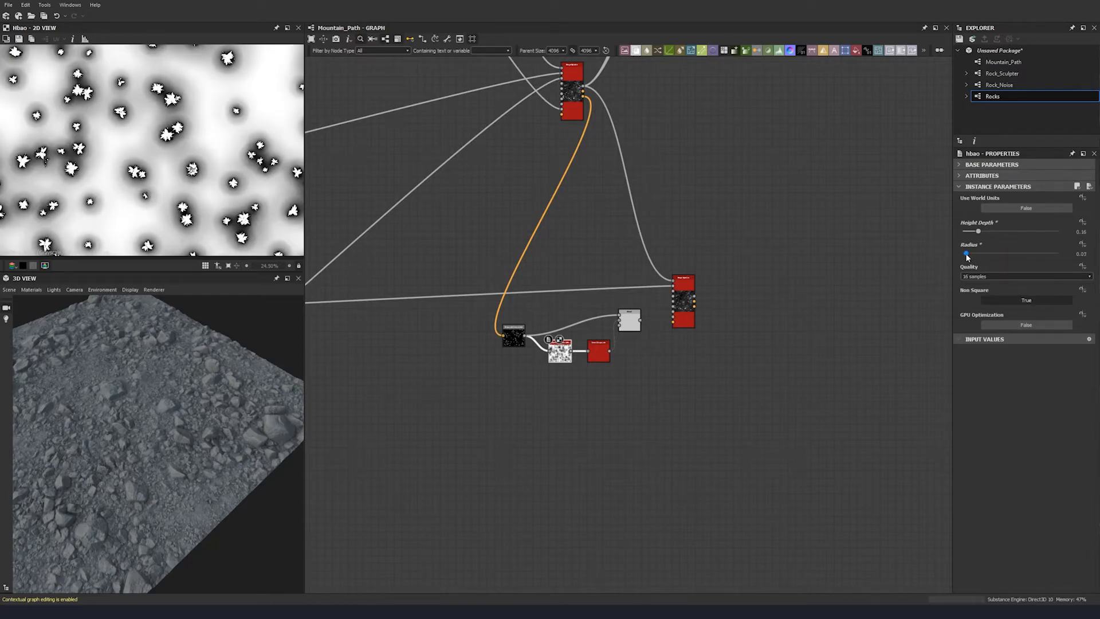
left_click_drag(966, 254, 969, 253)
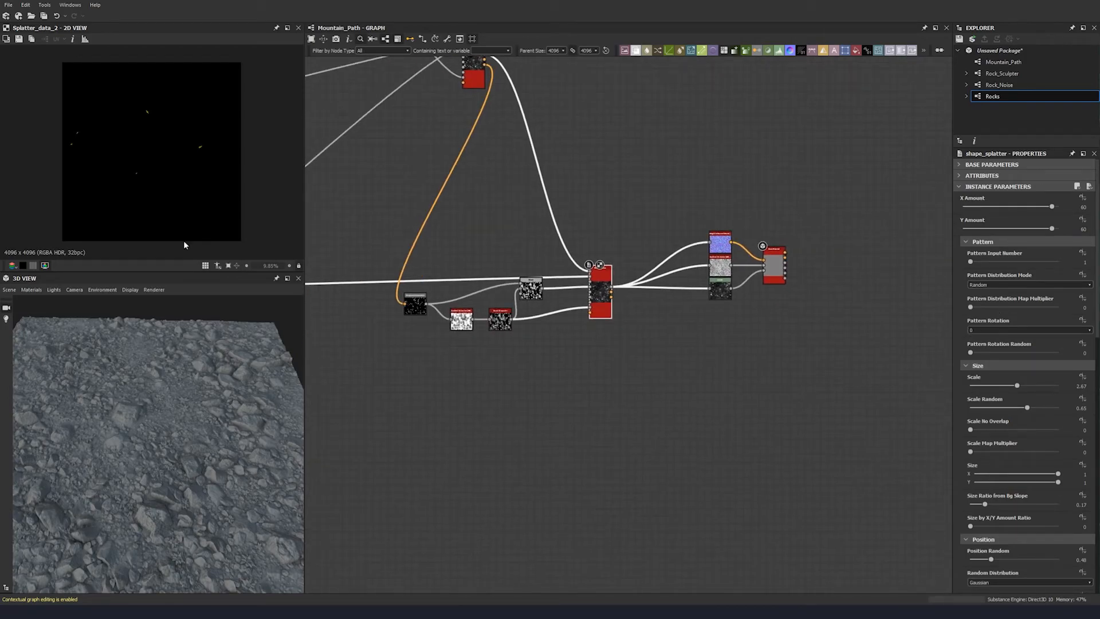
left_click(1084, 207)
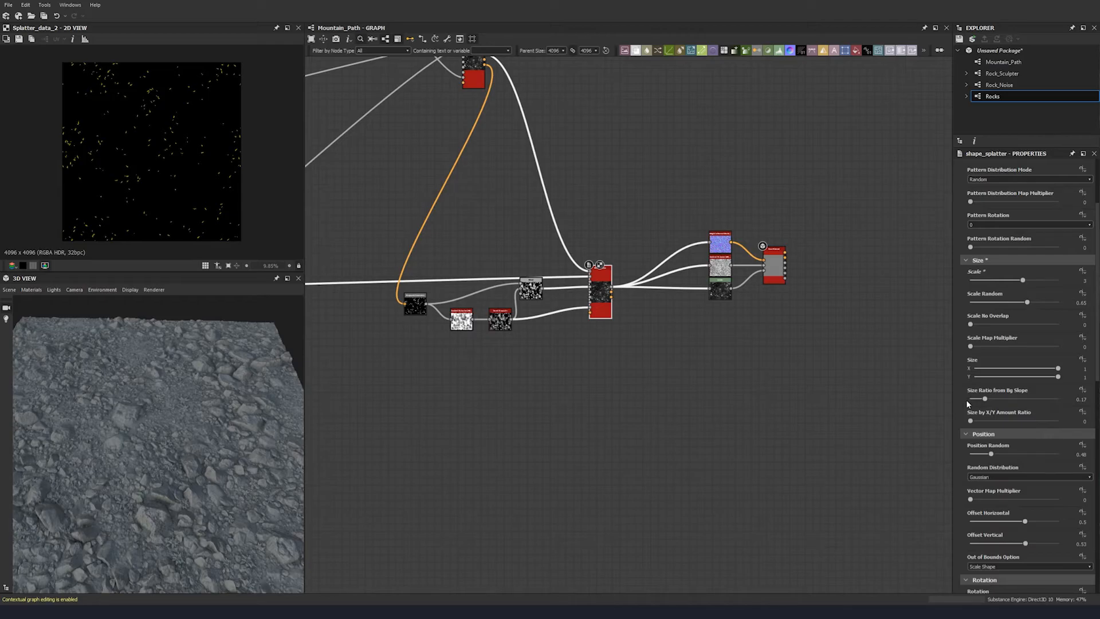
mouse_move(997, 410)
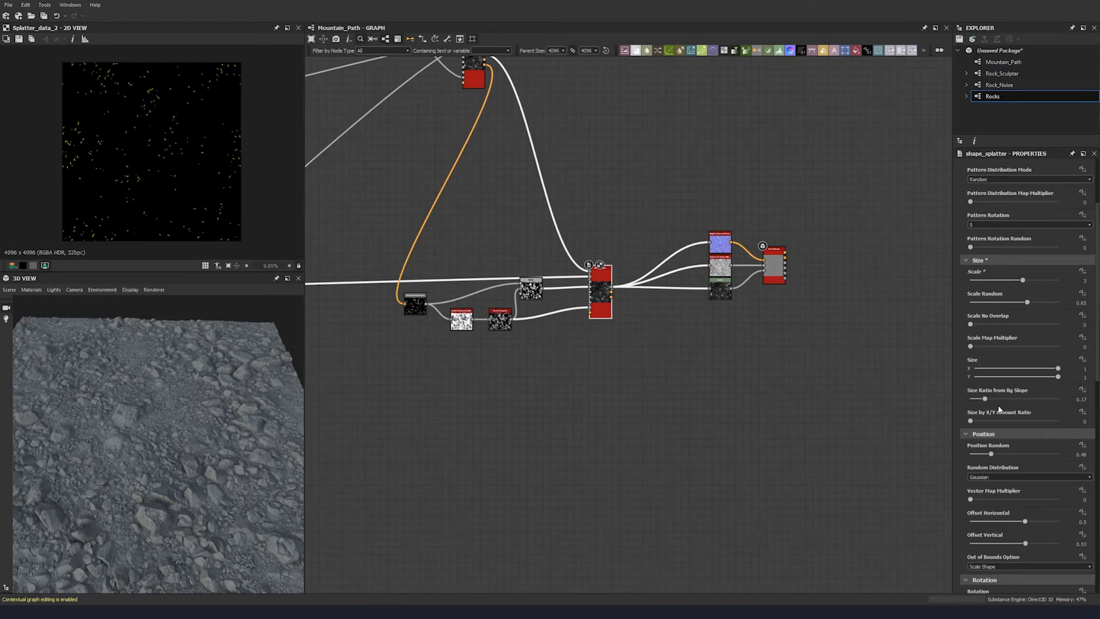
- Set the new shape_splatter Size Scale to 3 and scroll to the Position settings
scroll("down", 3)
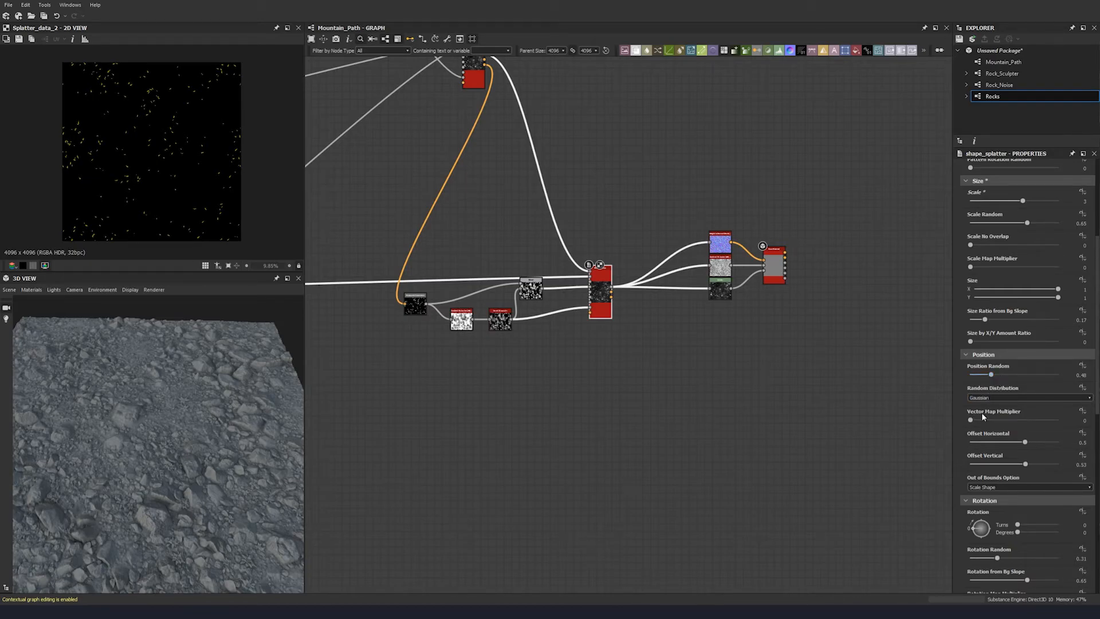
left_click_drag(1022, 441, 1022, 442)
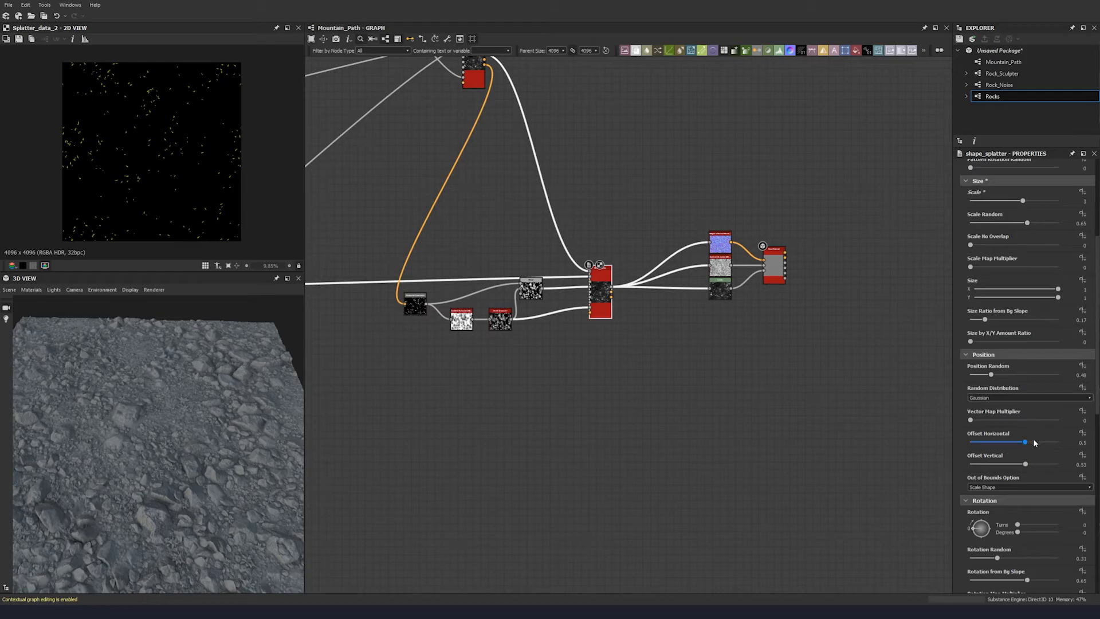
scroll("down", 3)
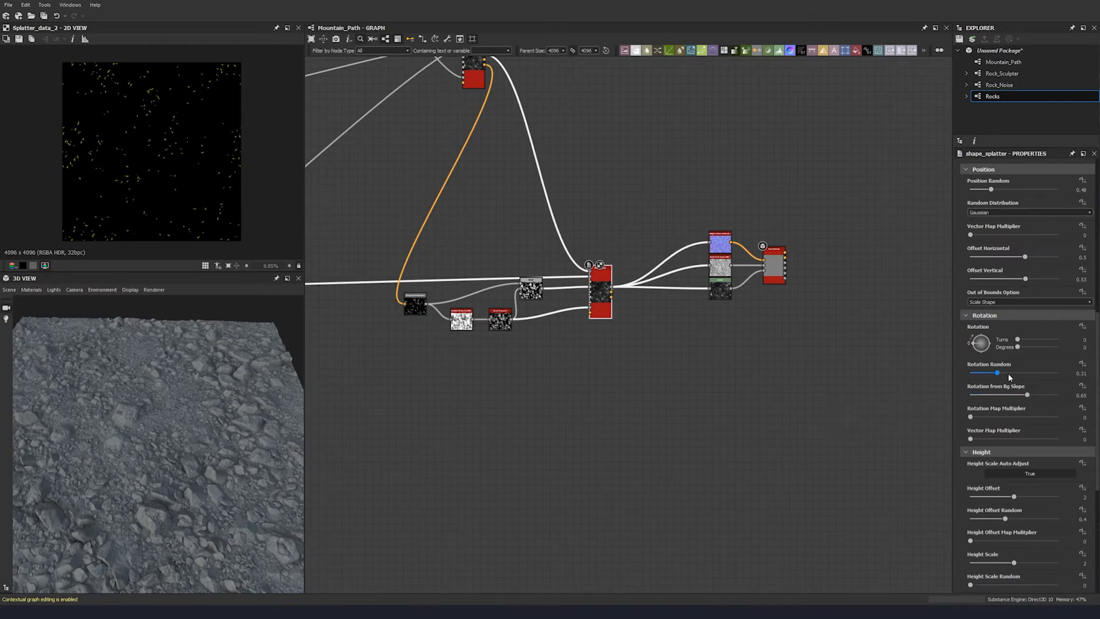
- Adjust the shape_splatter Rotation Random slider until it settles at about 0.64
left_click_drag(996, 372, 1021, 372)
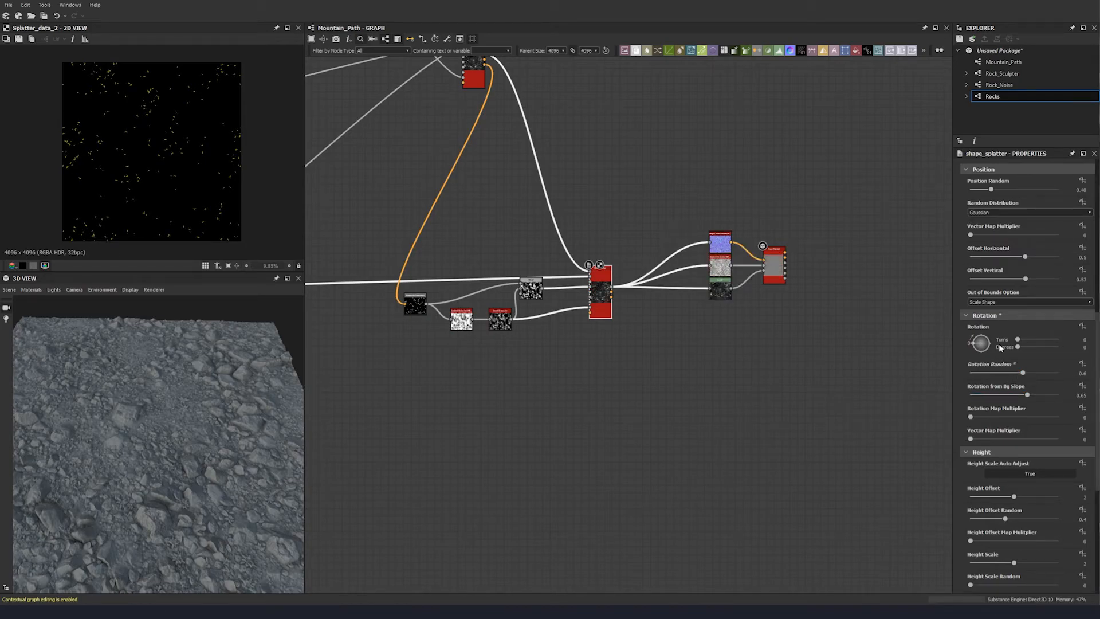
left_click_drag(1015, 374, 984, 374)
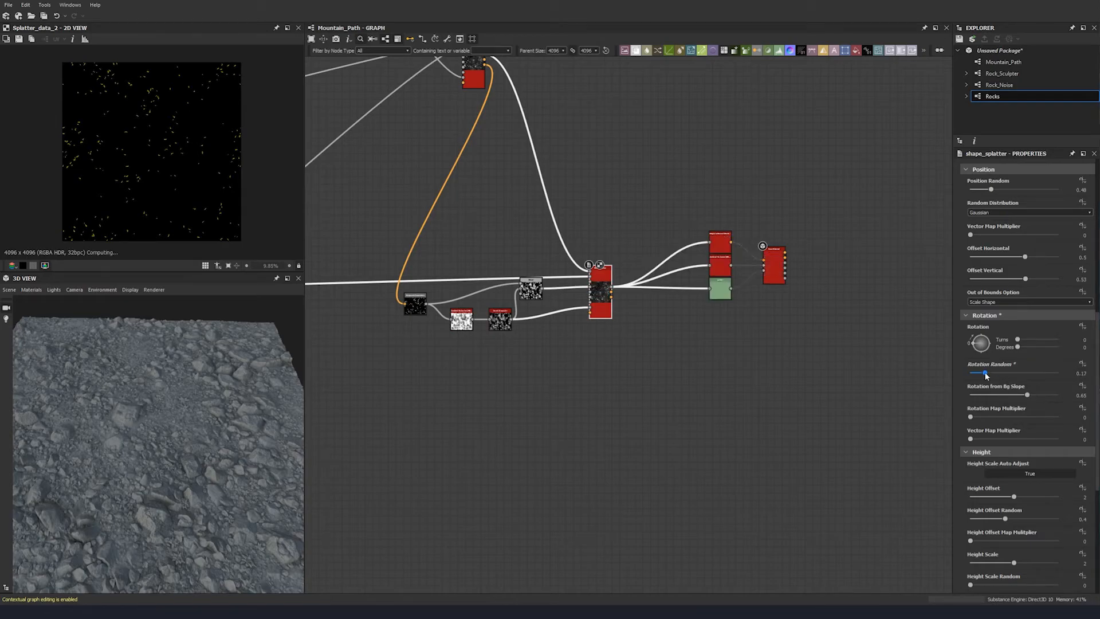
left_click_drag(985, 373, 1026, 372)
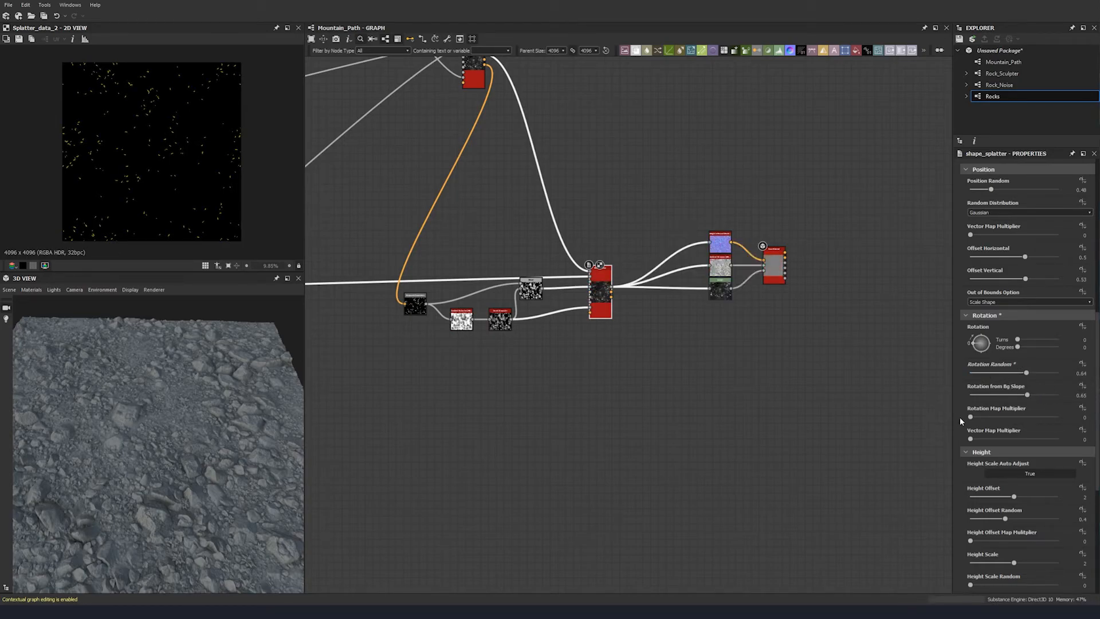
scroll("down", 3)
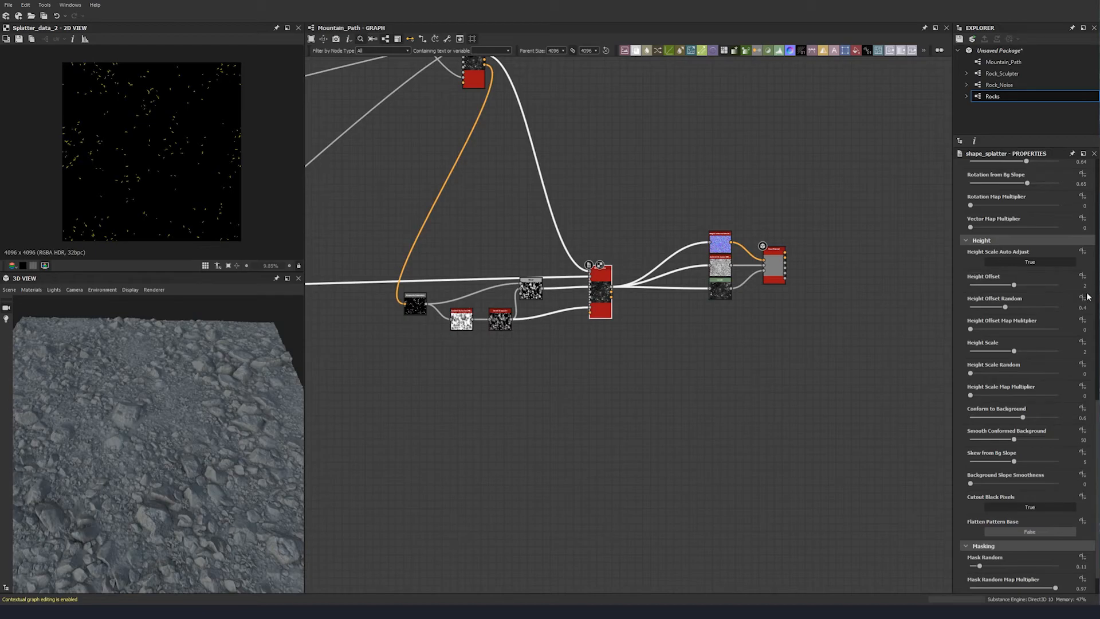
mouse_move(211, 328)
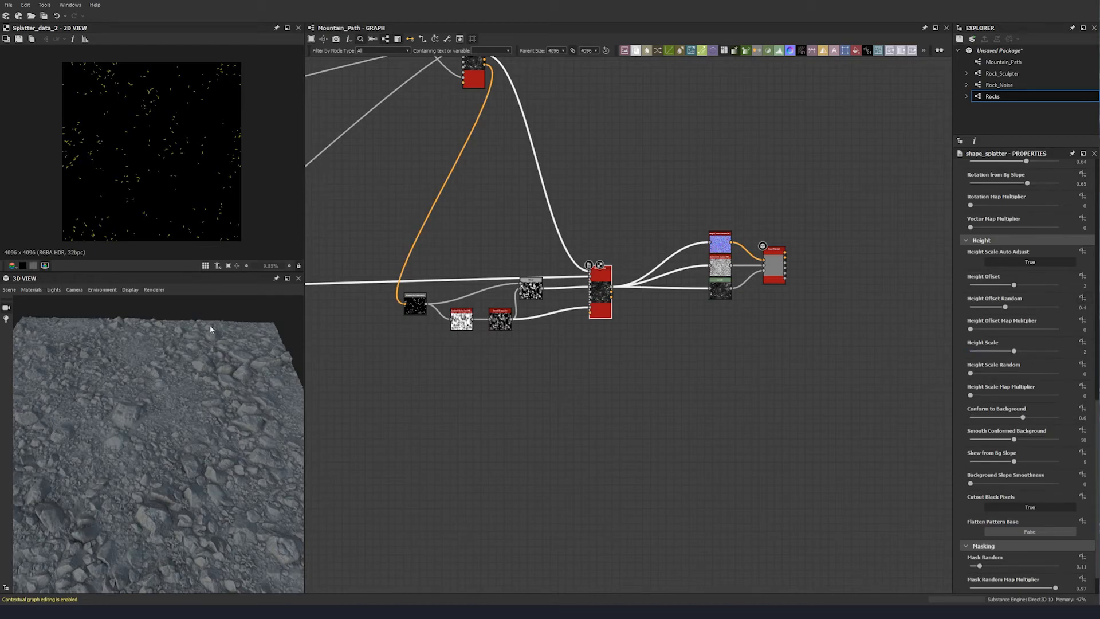